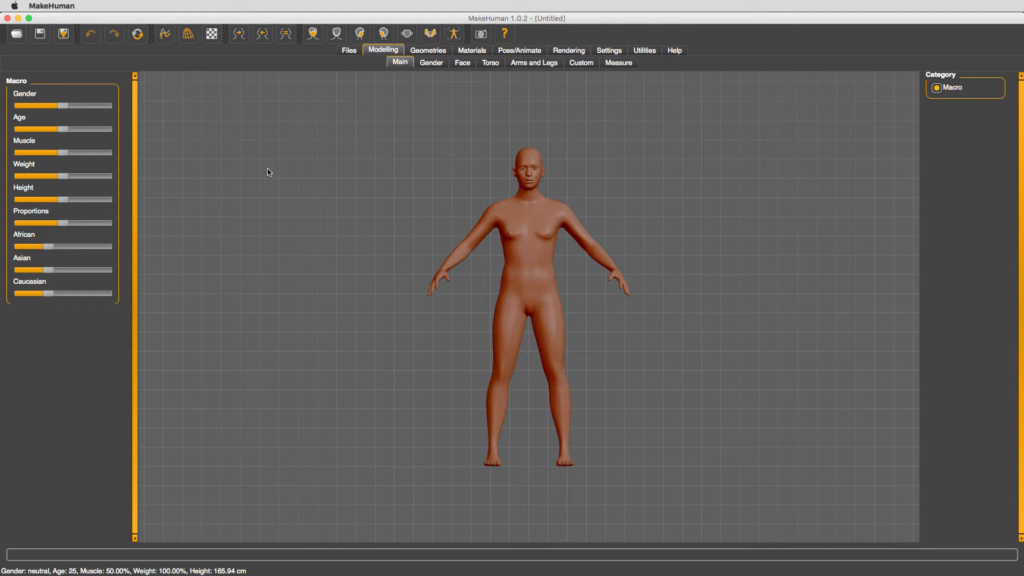
{"action": "mouse_move", "coordinate": [70, 20]}
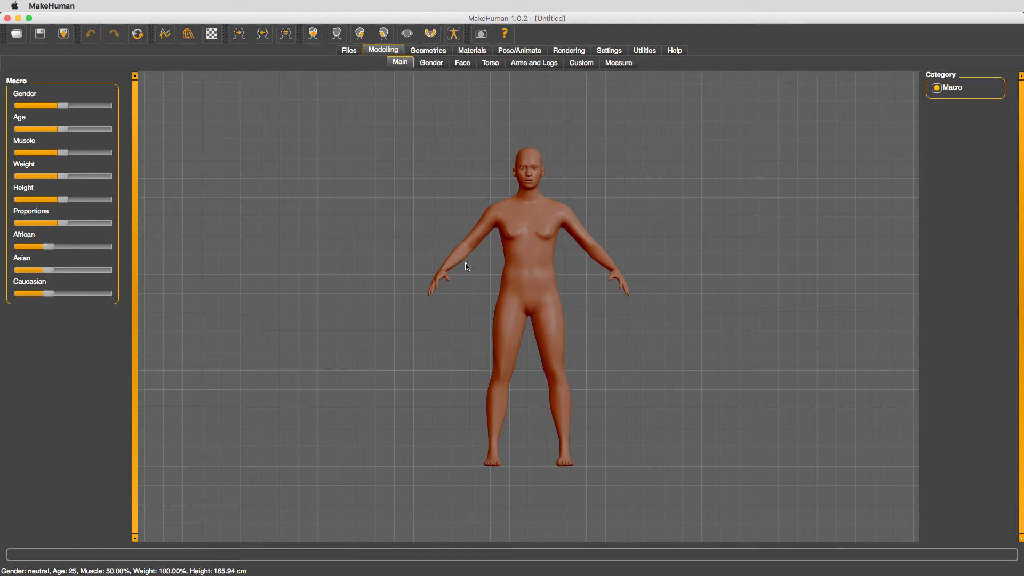
{"action": "mouse_move", "coordinate": [430, 268]}
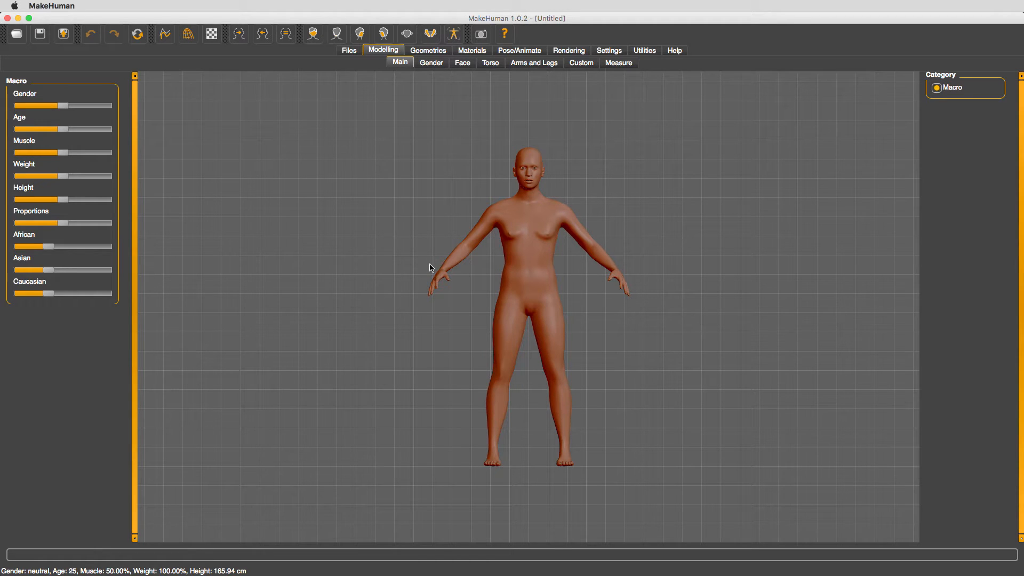
- Make the human male, age 24, with lower muscle and weight, mostly Caucasian
{"action": "left_click_drag", "start_coordinate": [47, 105], "coordinate": [97, 106]}
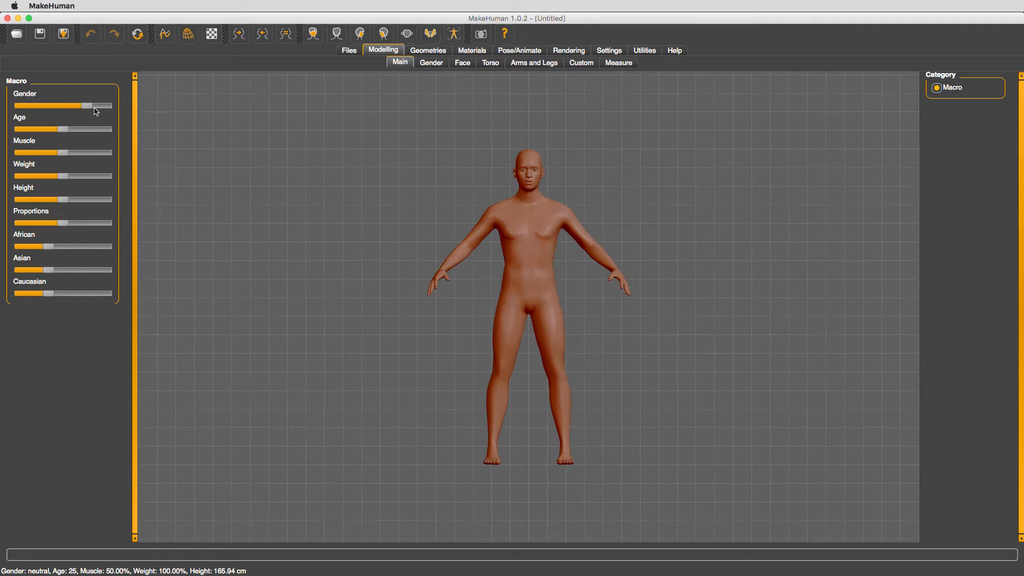
{"action": "left_click_drag", "start_coordinate": [85, 105], "coordinate": [98, 106]}
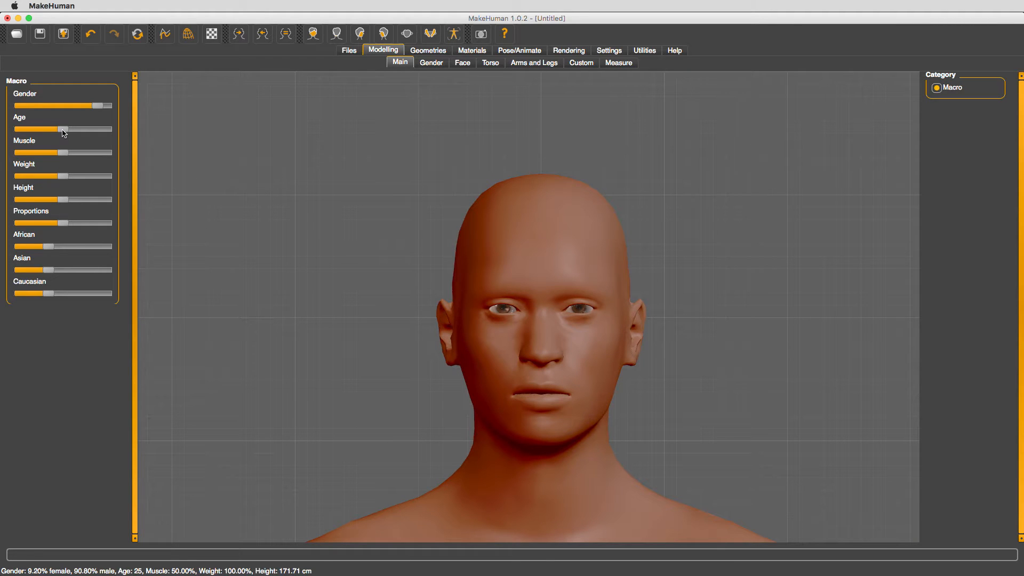
{"action": "left_click_drag", "start_coordinate": [55, 129], "coordinate": [64, 129]}
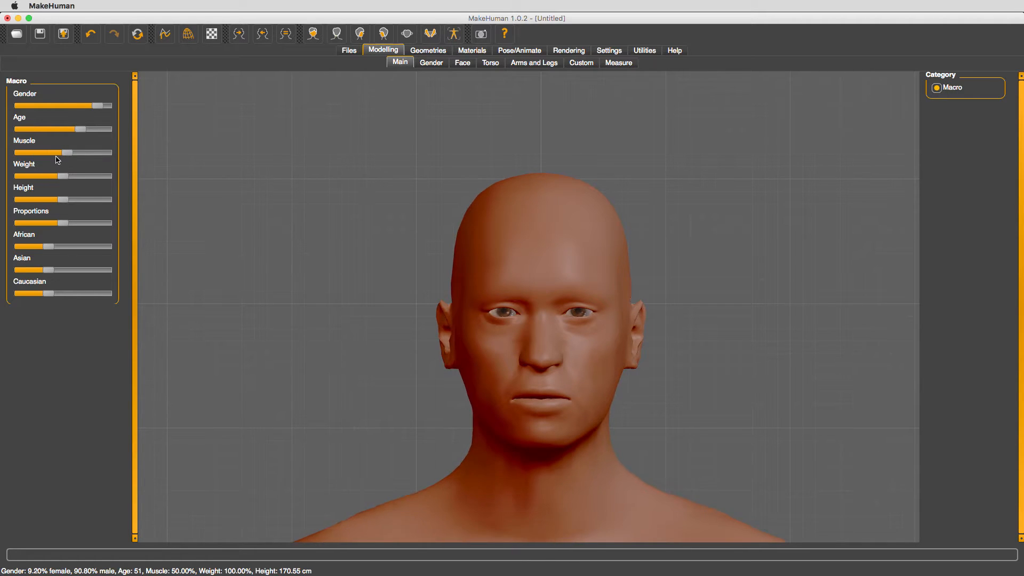
{"action": "left_click_drag", "start_coordinate": [61, 152], "coordinate": [20, 152]}
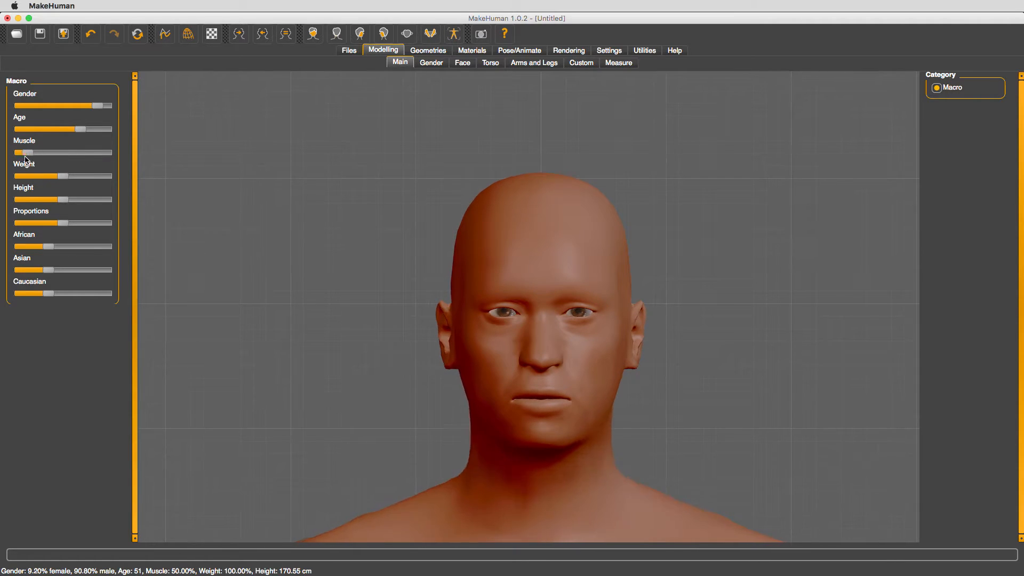
{"action": "left_click_drag", "start_coordinate": [18, 152], "coordinate": [42, 152]}
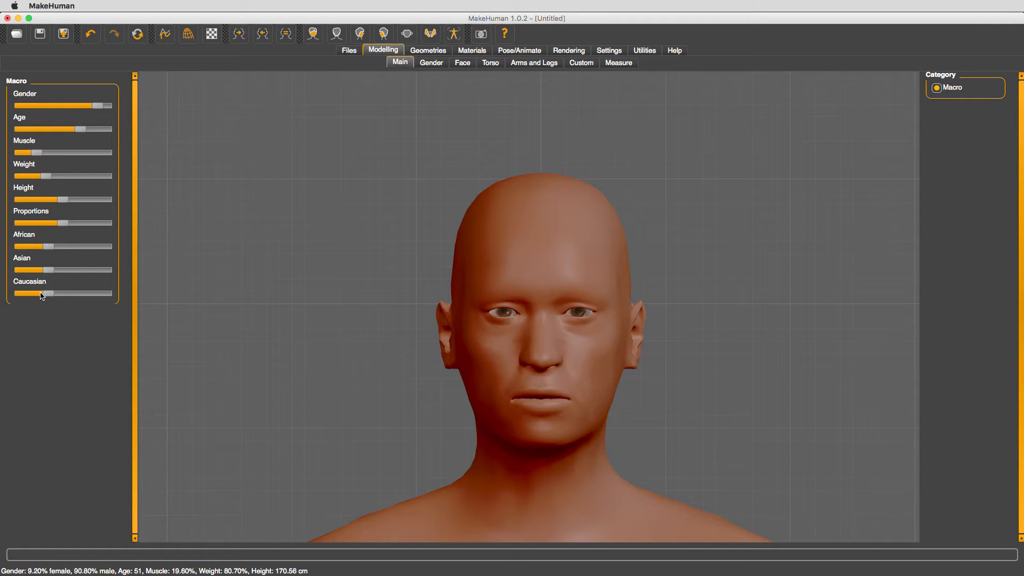
{"action": "left_click_drag", "start_coordinate": [41, 293], "coordinate": [83, 293]}
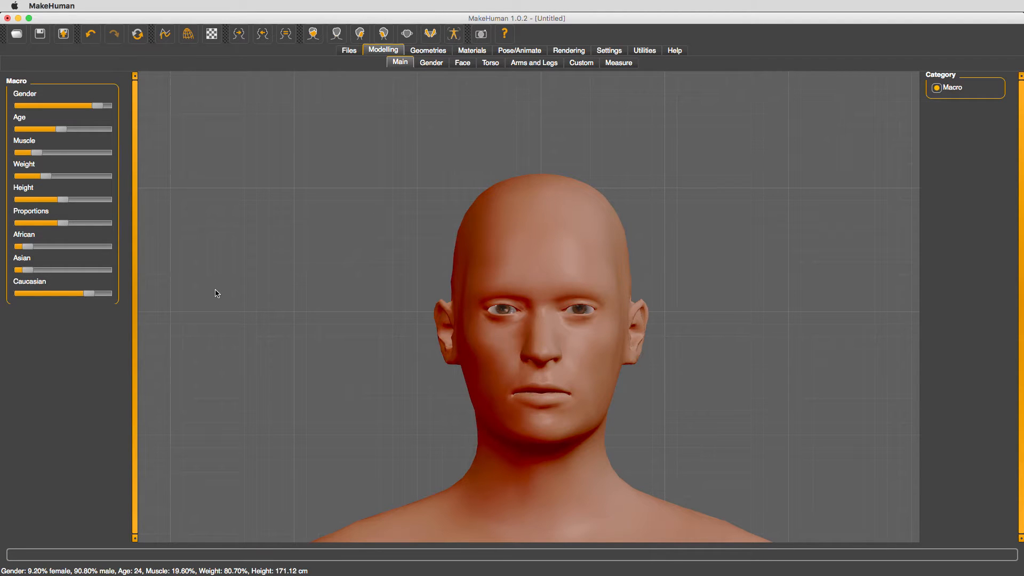
- Save a Wavefront obj export of the human to the Desktop, scaled in centimetres
{"action": "left_click", "coordinate": [349, 50]}
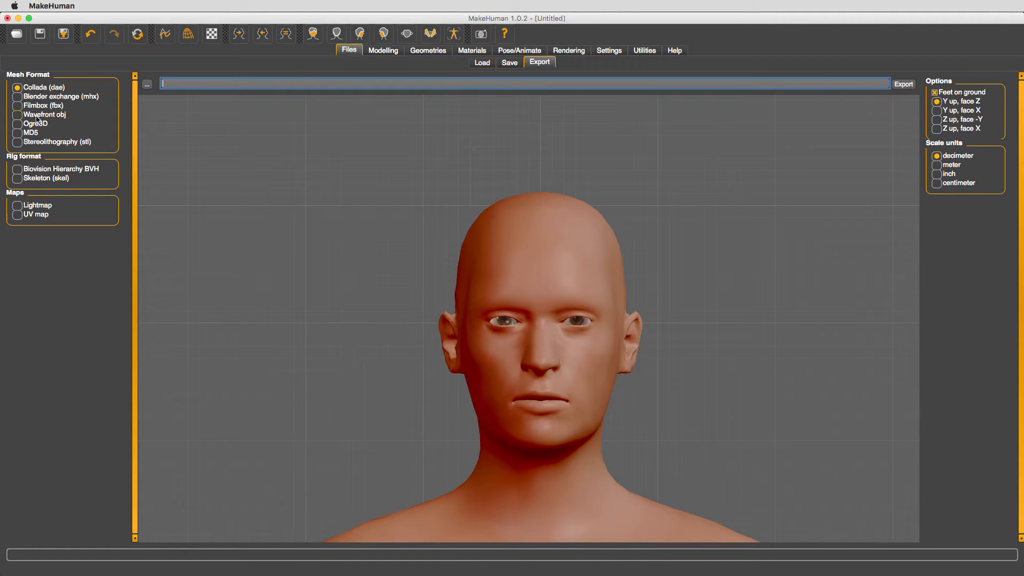
{"action": "left_click", "coordinate": [17, 114]}
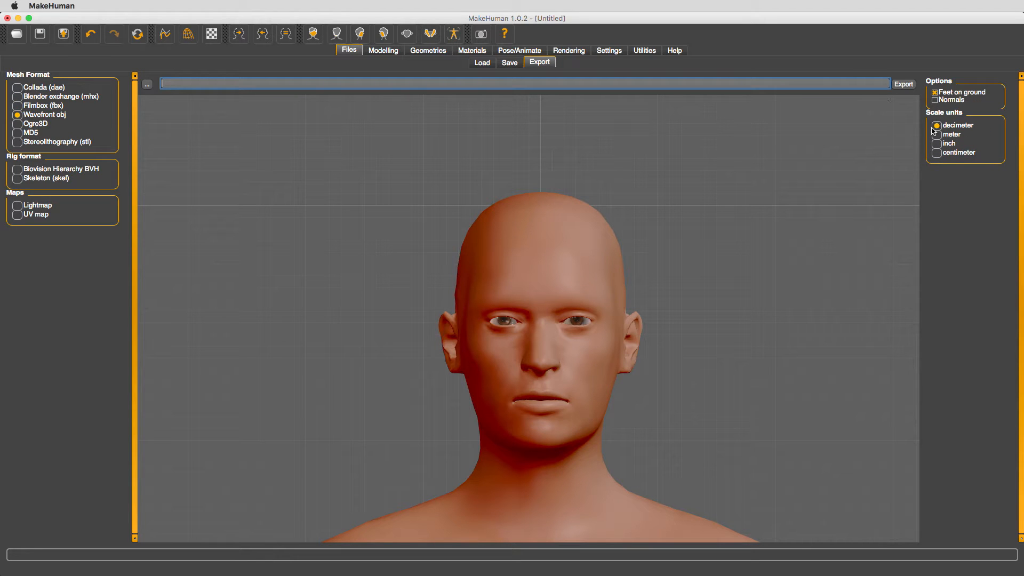
{"action": "left_click", "coordinate": [936, 151]}
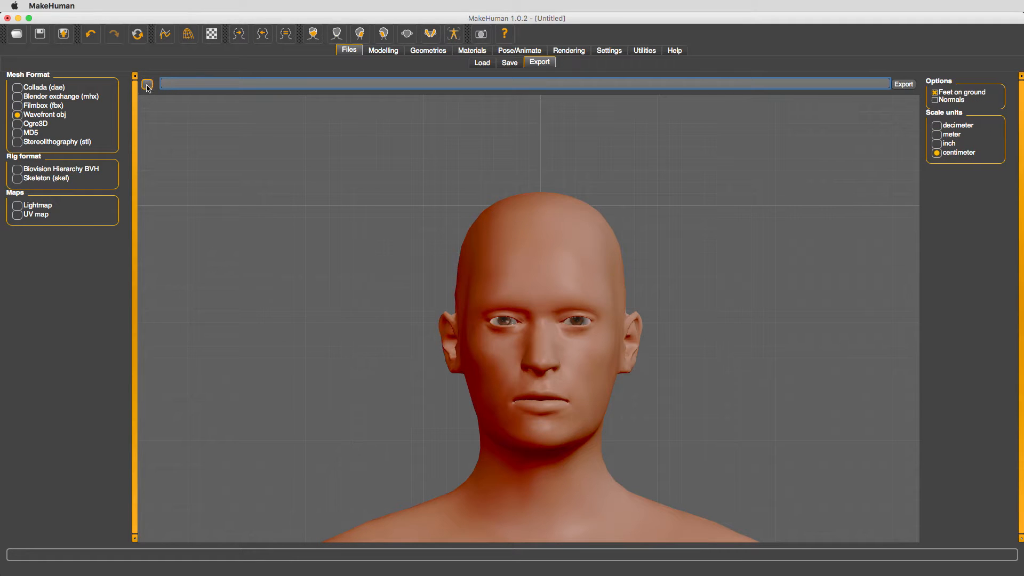
{"action": "left_click", "coordinate": [146, 85]}
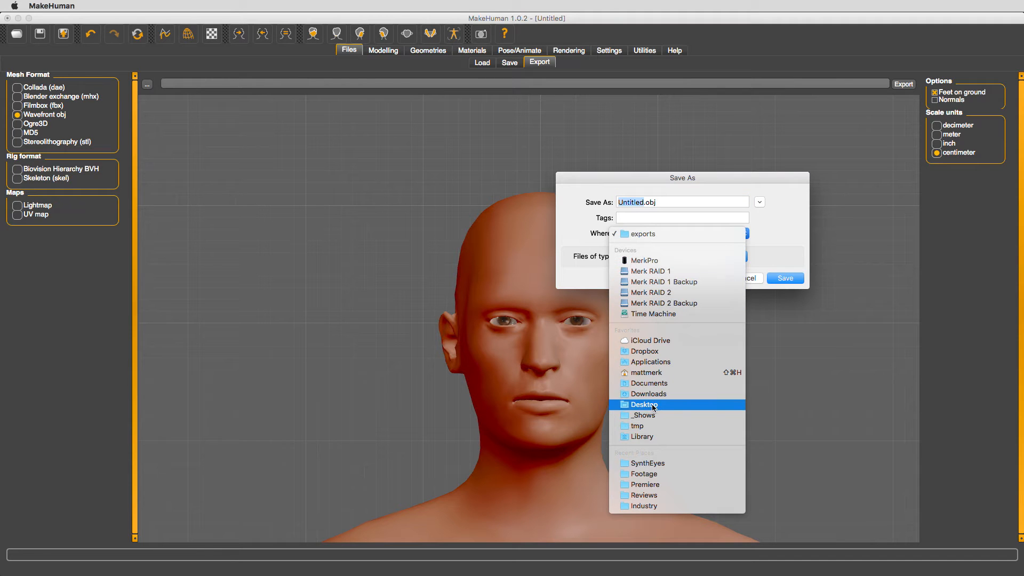
{"action": "left_click", "coordinate": [644, 405]}
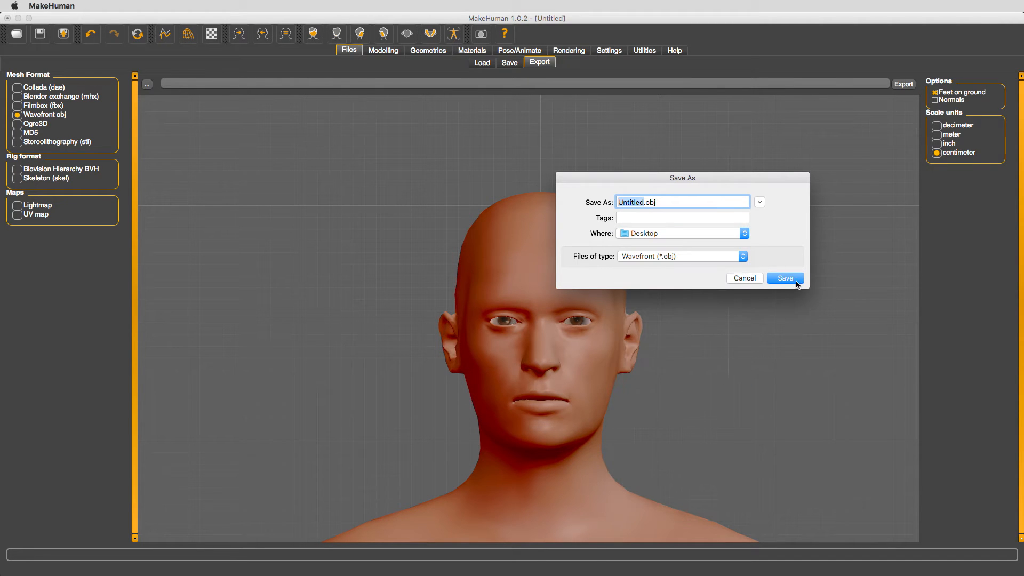
{"action": "left_click", "coordinate": [784, 277]}
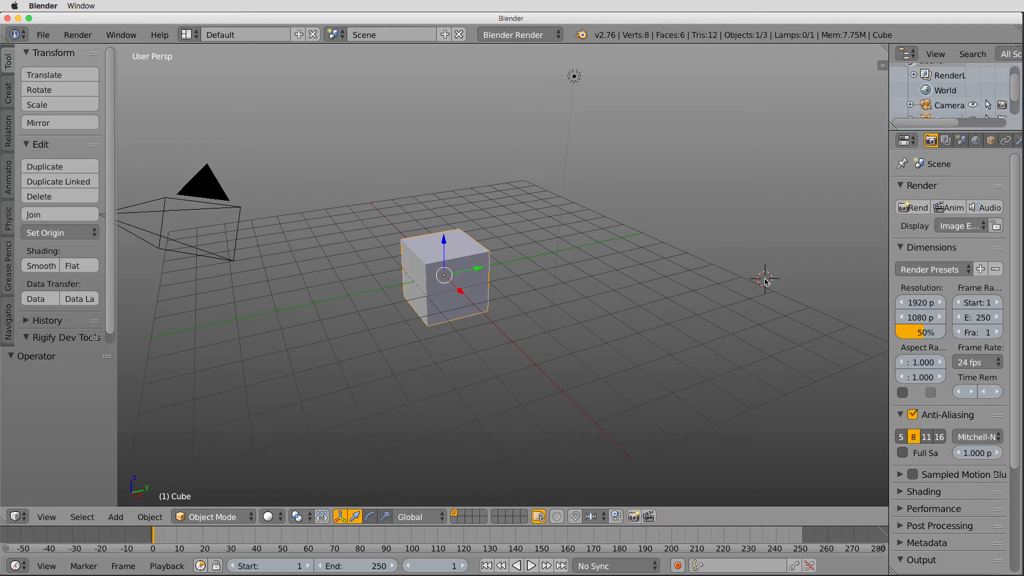
- Delete all default scene objects and snap the 3D cursor to world origin
{"action": "key", "text": "a"}
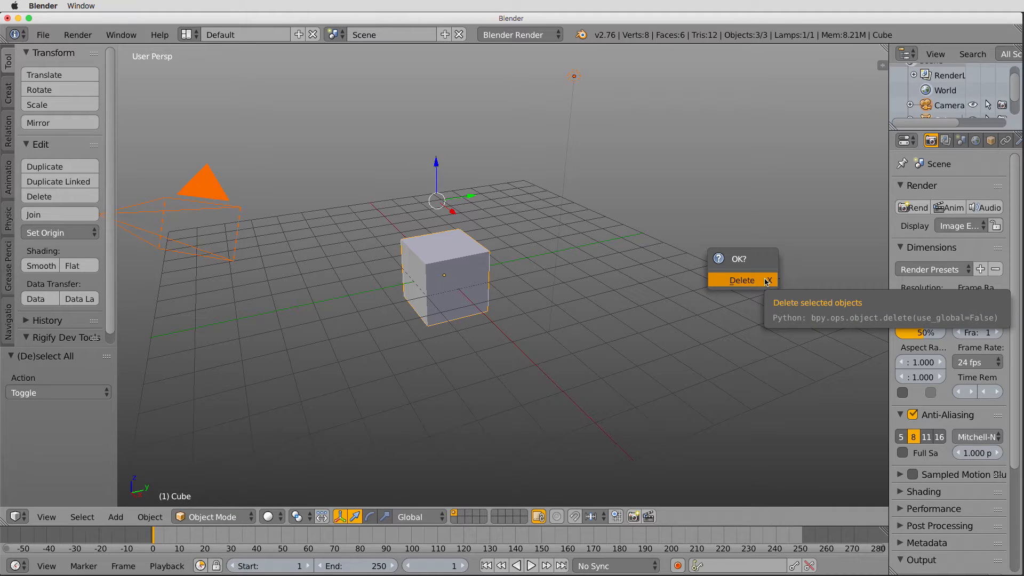
{"action": "left_click", "coordinate": [741, 280]}
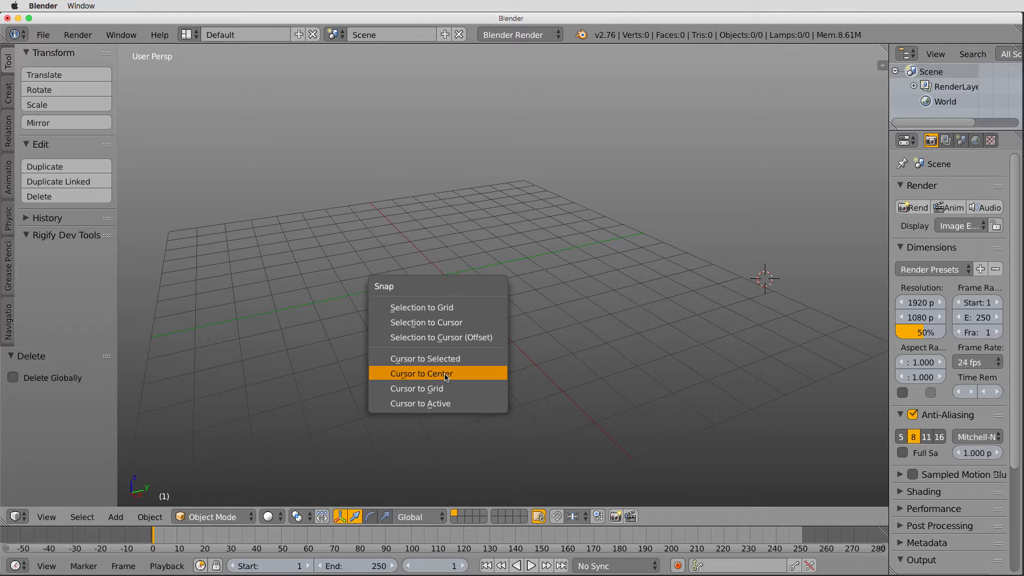
{"action": "left_click", "coordinate": [421, 373]}
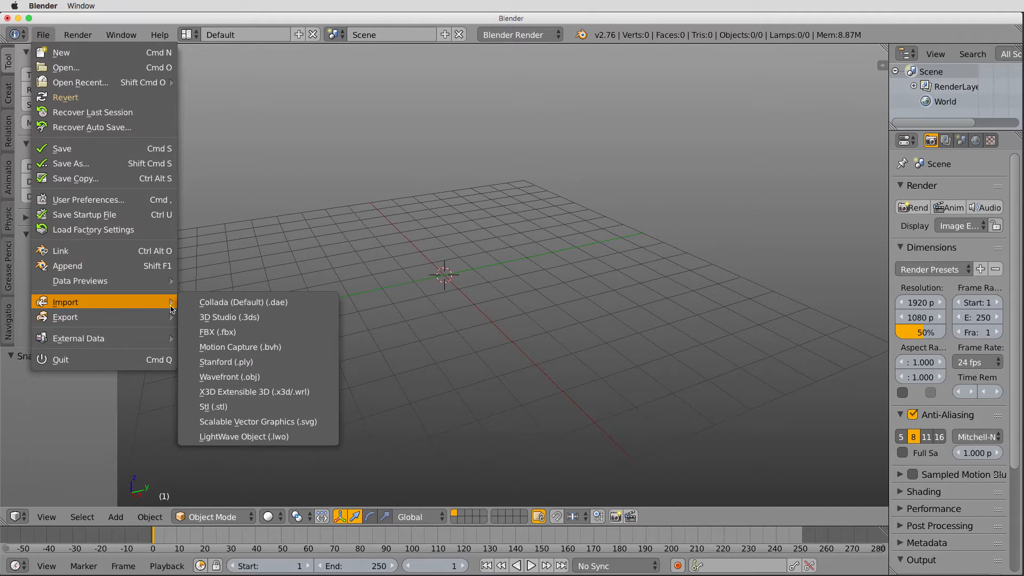
- Import untitled.obj from the Desktop folder as a Wavefront obj
{"action": "left_click", "coordinate": [230, 377]}
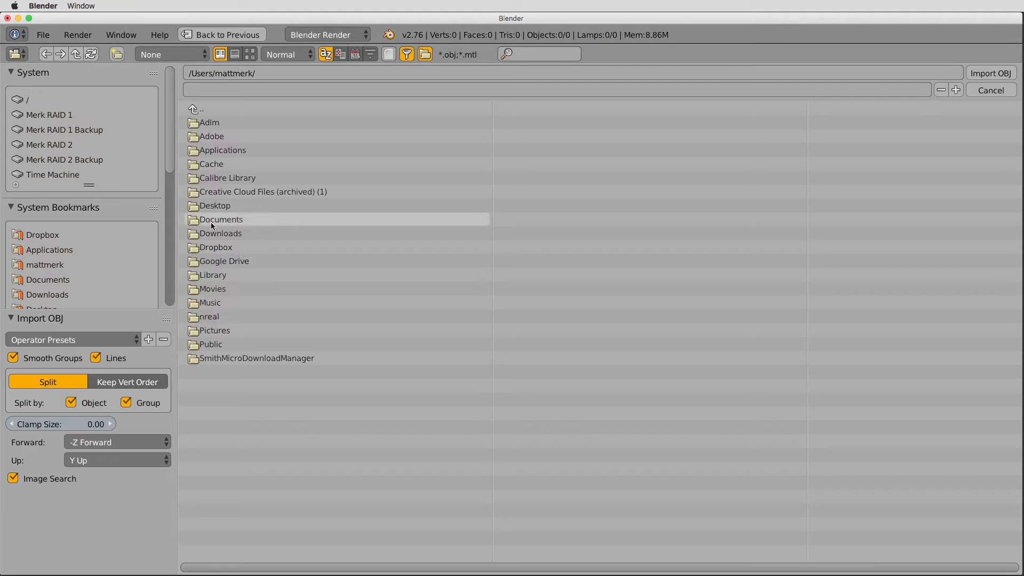
{"action": "double_click", "coordinate": [214, 204]}
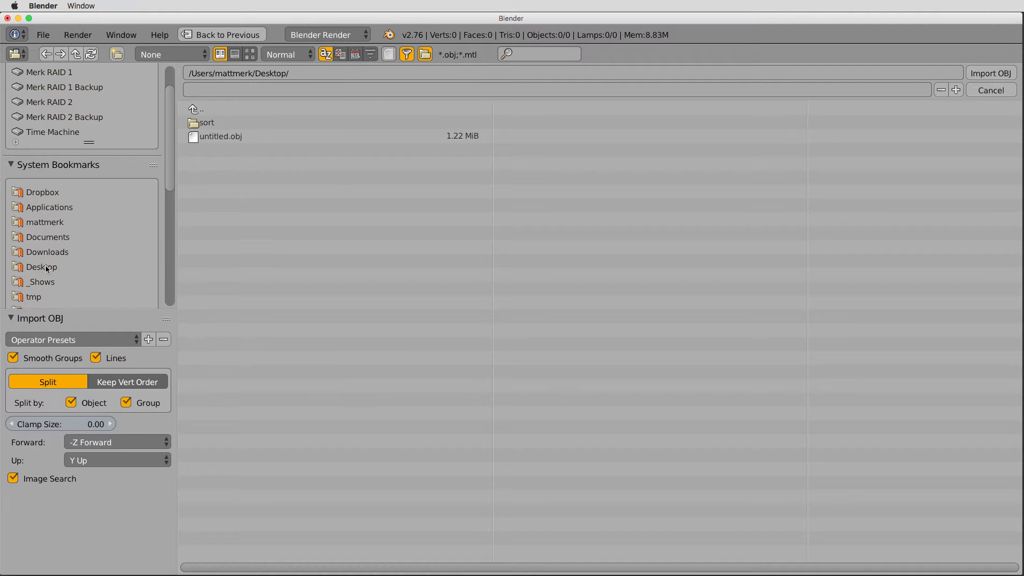
{"action": "left_click", "coordinate": [220, 136]}
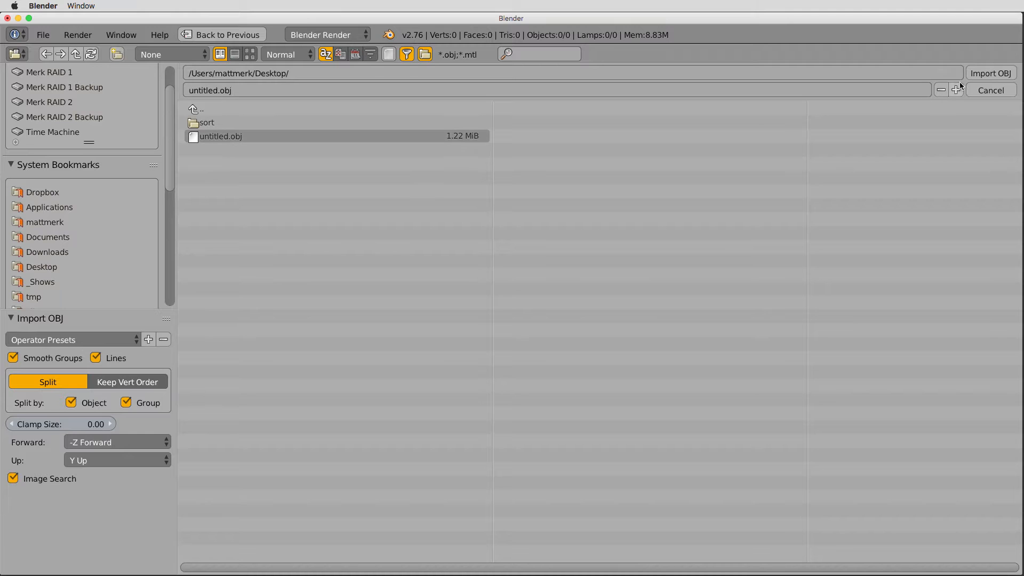
{"action": "left_click", "coordinate": [990, 73]}
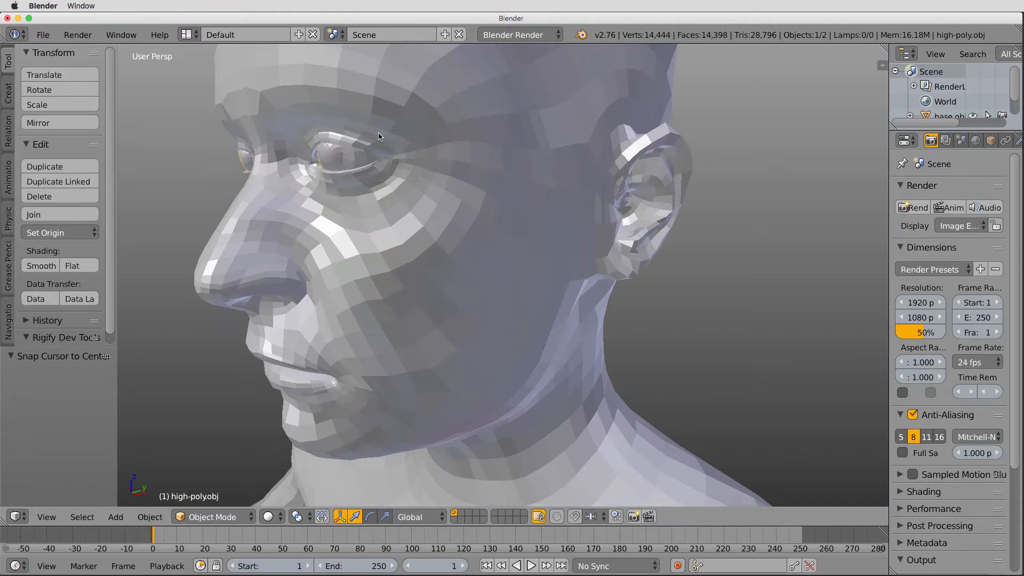
{"action": "mouse_move", "coordinate": [481, 281]}
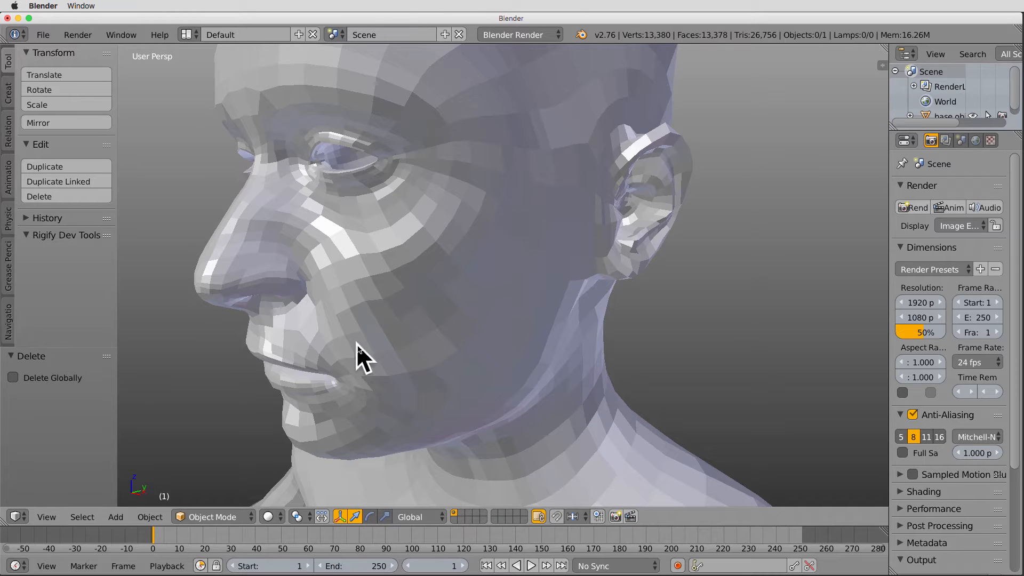
- Return to Object Mode and rename the base.obj object to Head
{"action": "left_click_drag", "start_coordinate": [359, 358], "coordinate": [436, 253]}
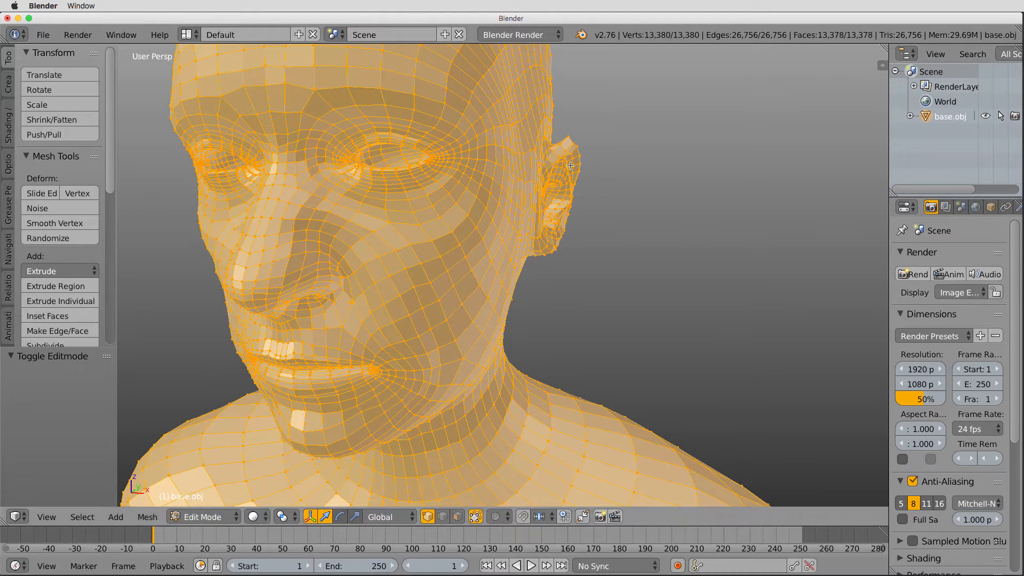
{"action": "key", "text": "Tab"}
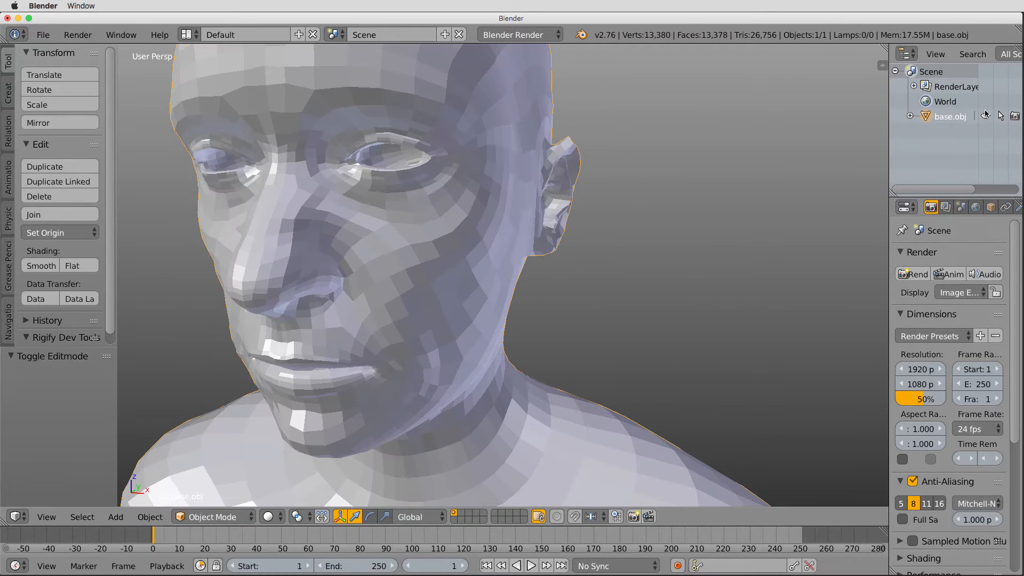
{"action": "double_click", "coordinate": [951, 117]}
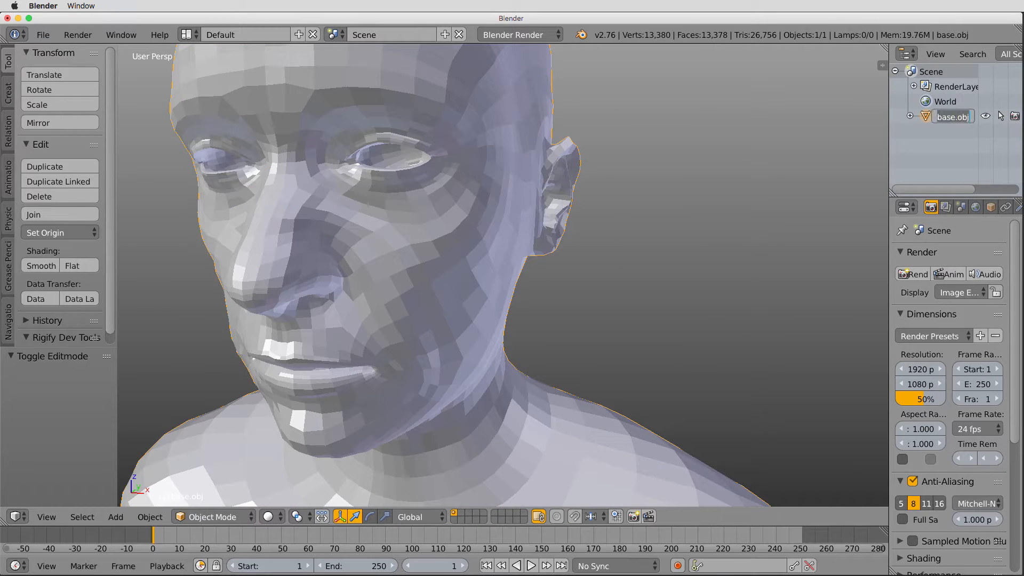
{"action": "type", "text": "Head"}
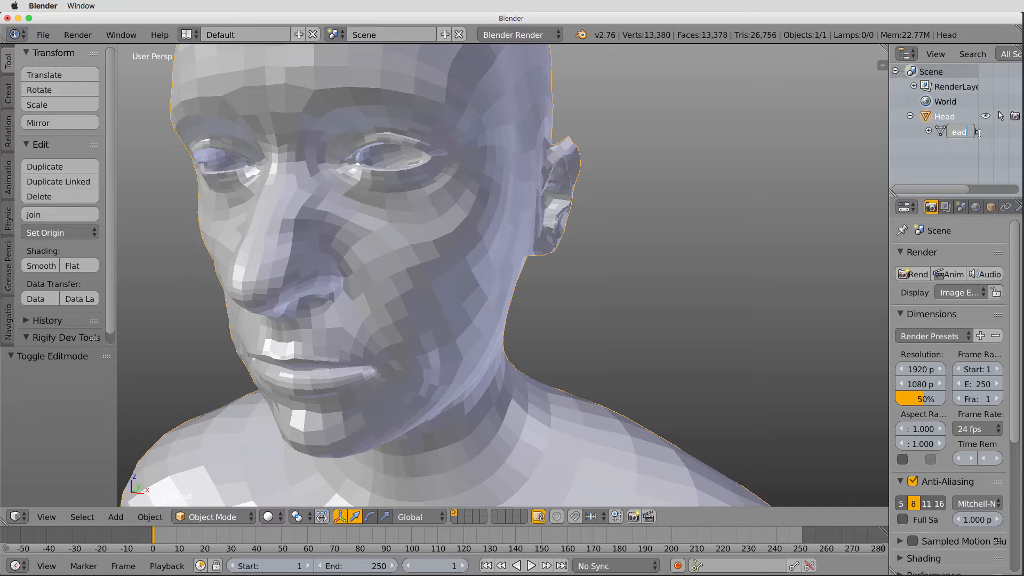
{"action": "key", "text": "Return"}
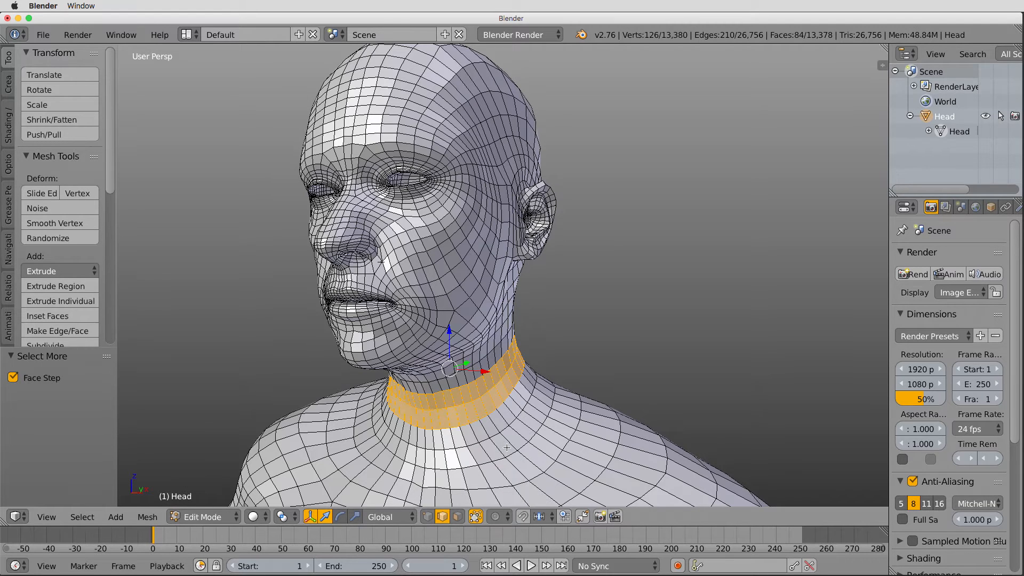
- Delete the selected neck ring faces, then the body faces below it
{"action": "key", "text": "x"}
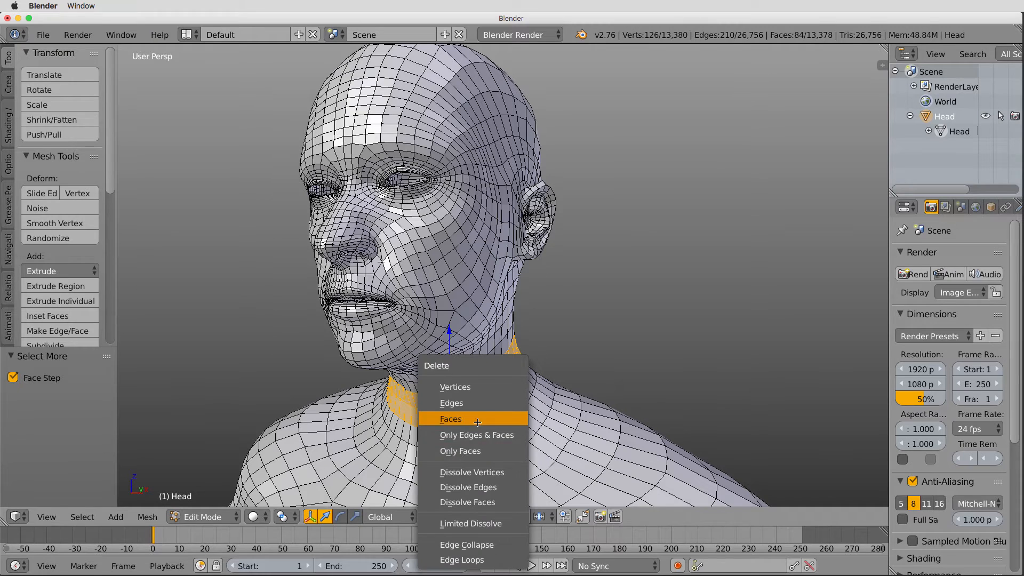
{"action": "left_click", "coordinate": [451, 419]}
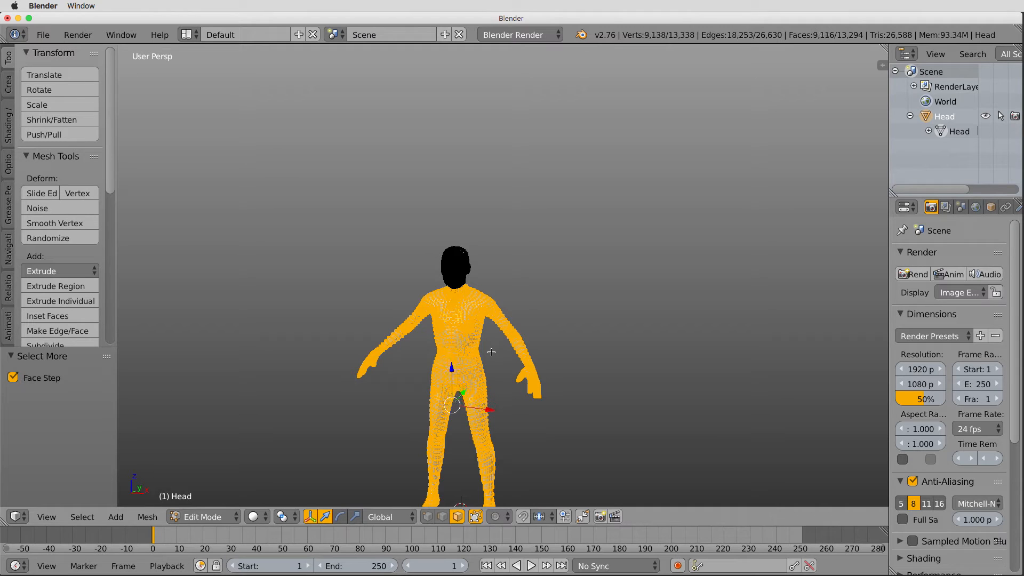
{"action": "key", "text": "x"}
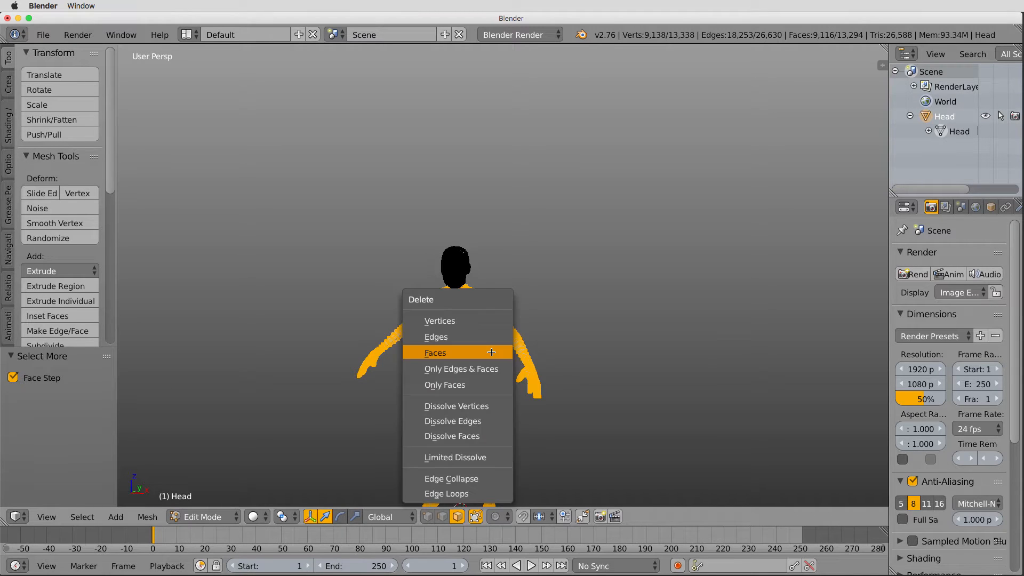
{"action": "left_click", "coordinate": [435, 352]}
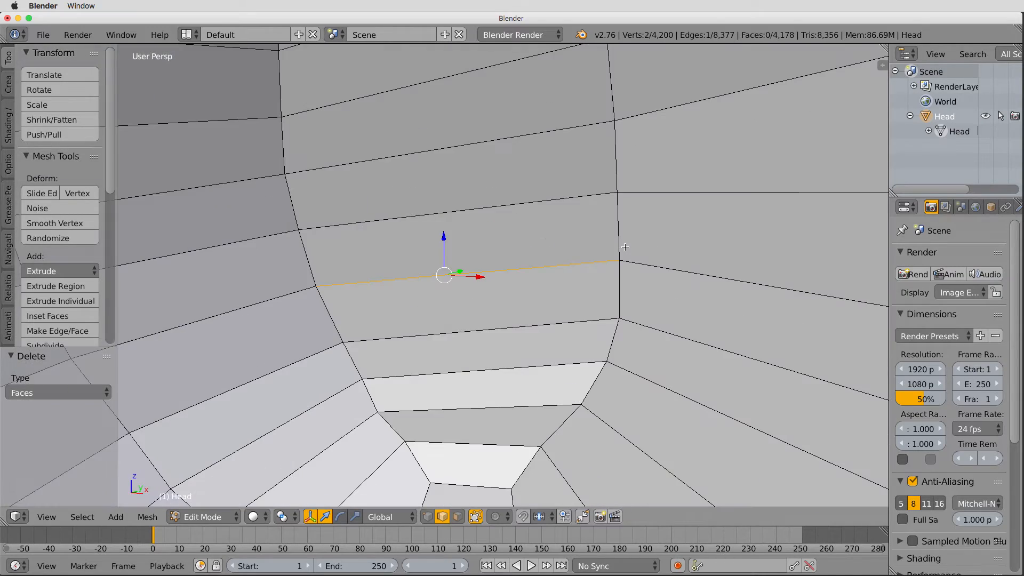
- Delete the inner eye socket faces around the eyelids
{"action": "left_click_drag", "start_coordinate": [444, 274], "coordinate": [581, 258]}
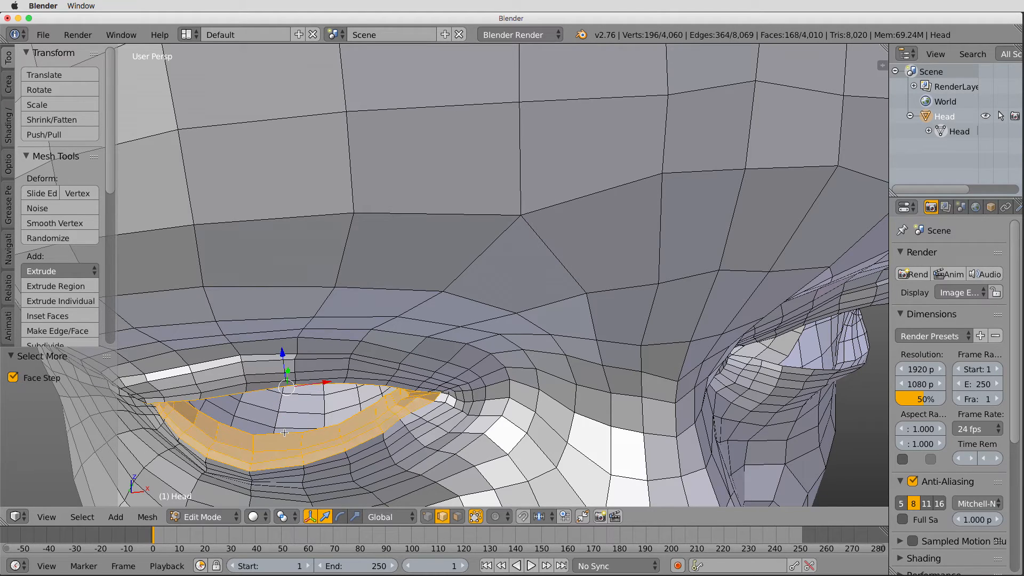
{"action": "key", "text": "x"}
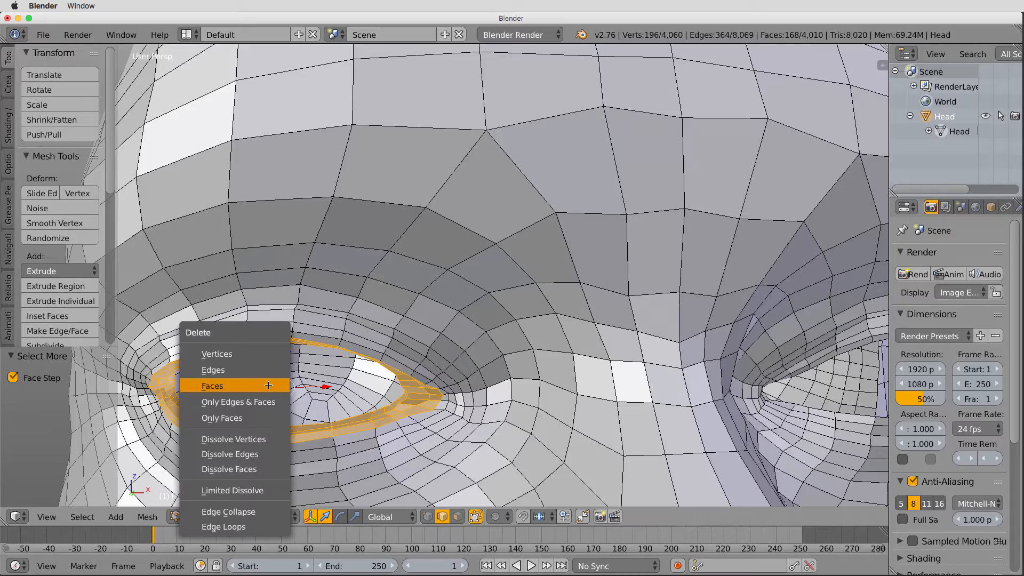
{"action": "left_click", "coordinate": [212, 385]}
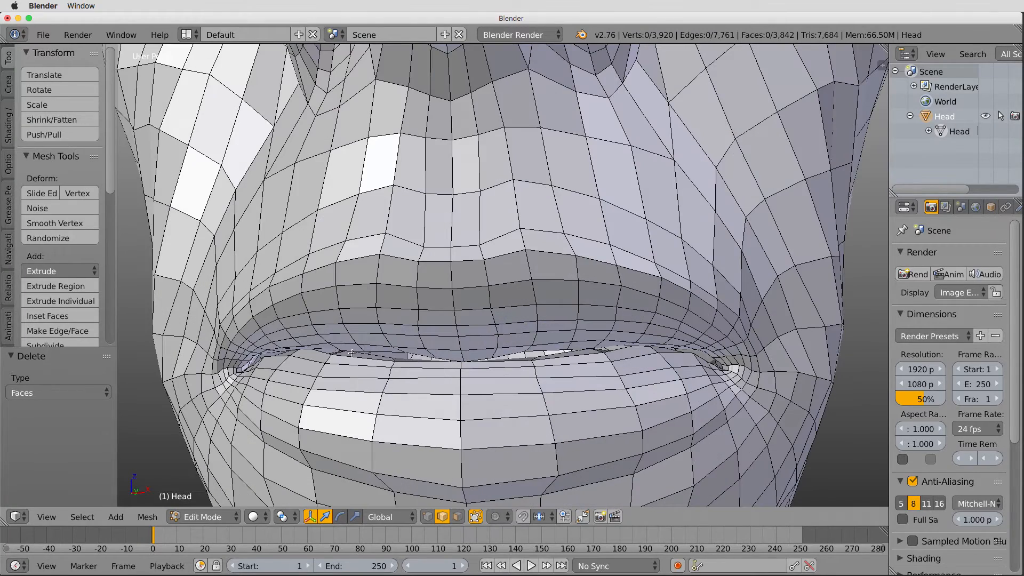
- Select the inner mouth loop and delete the mouth interior faces
{"action": "left_click", "coordinate": [356, 356]}
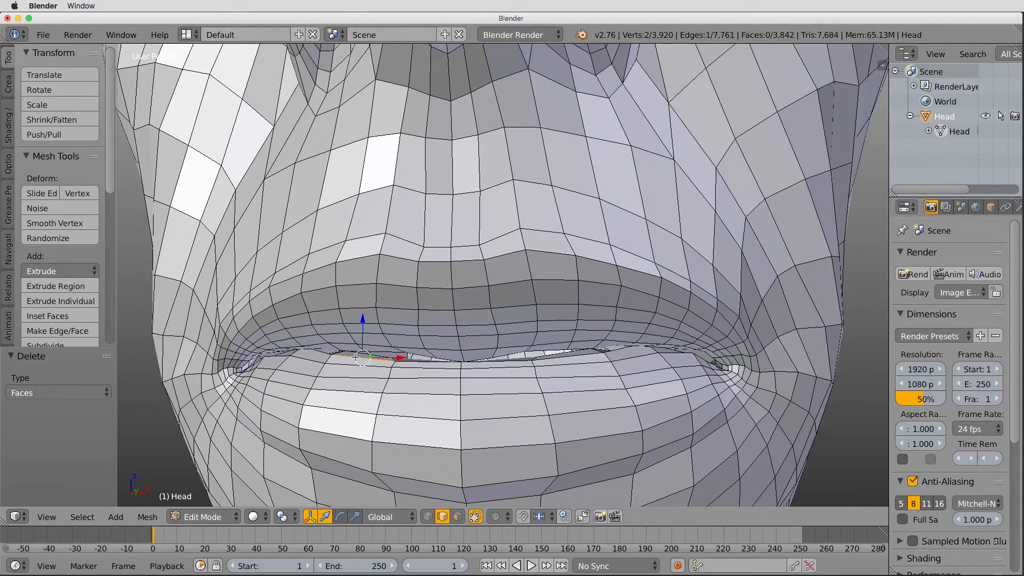
{"action": "left_click", "coordinate": [467, 356]}
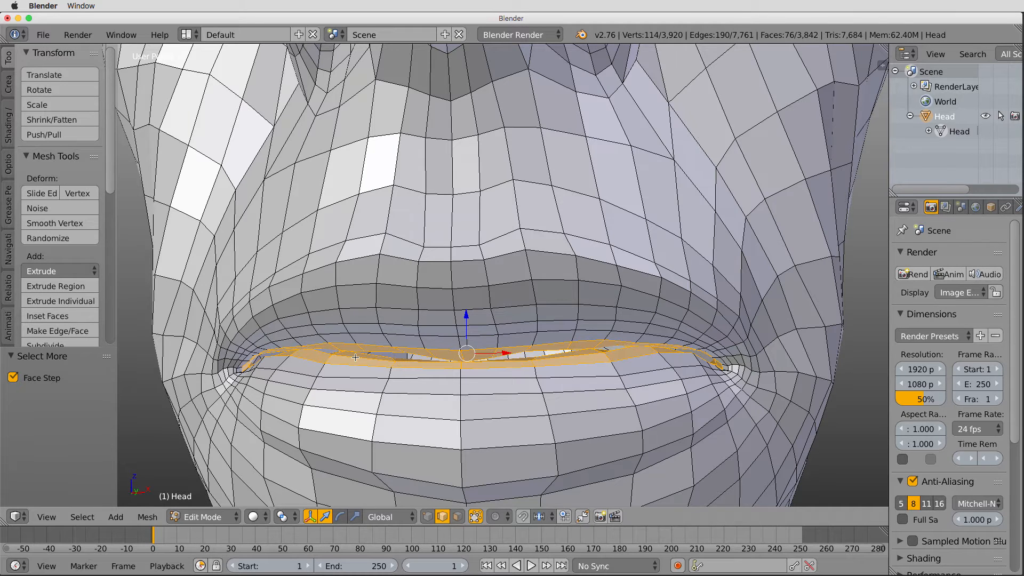
{"action": "key", "text": "x"}
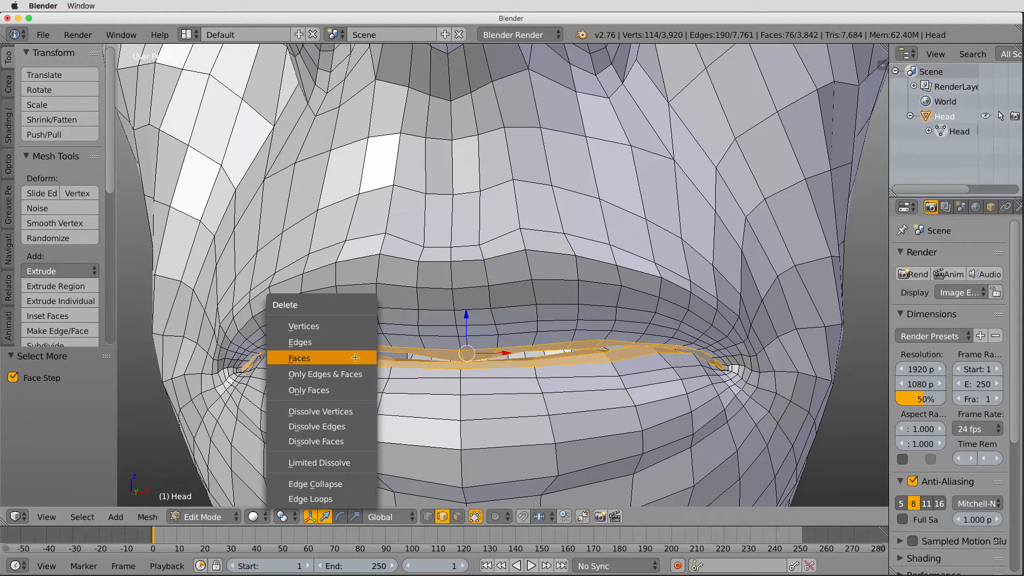
{"action": "left_click", "coordinate": [298, 358]}
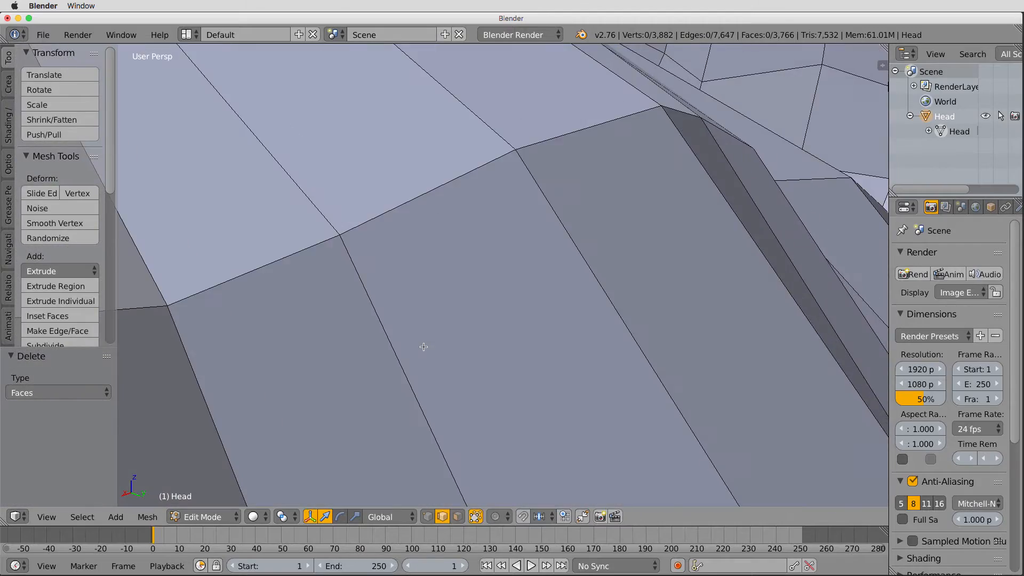
- Select the eyeballs and inner mouth parts for removal
{"action": "scroll", "scroll_direction": "down", "scroll_amount": 3}
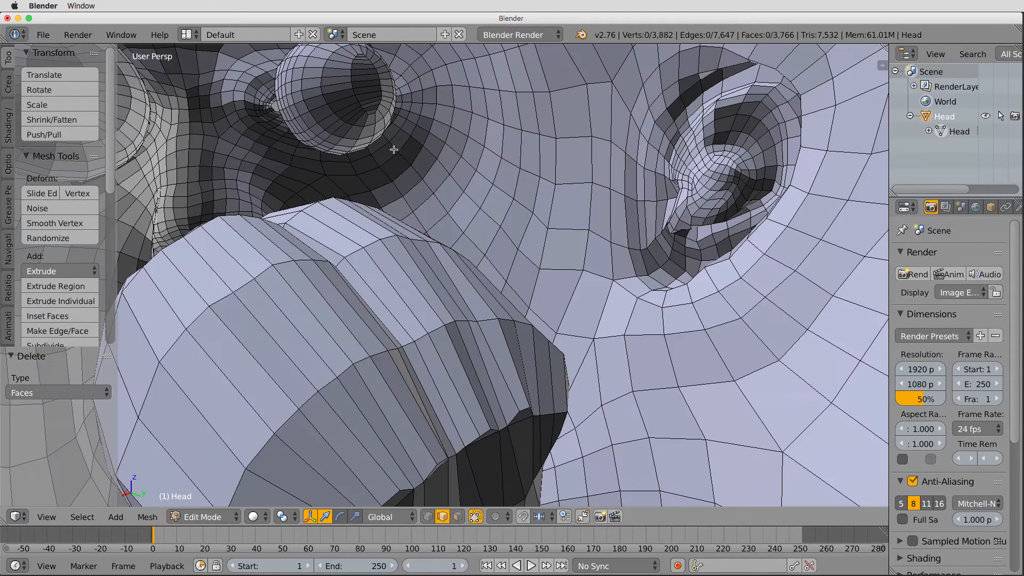
{"action": "left_click", "coordinate": [365, 86]}
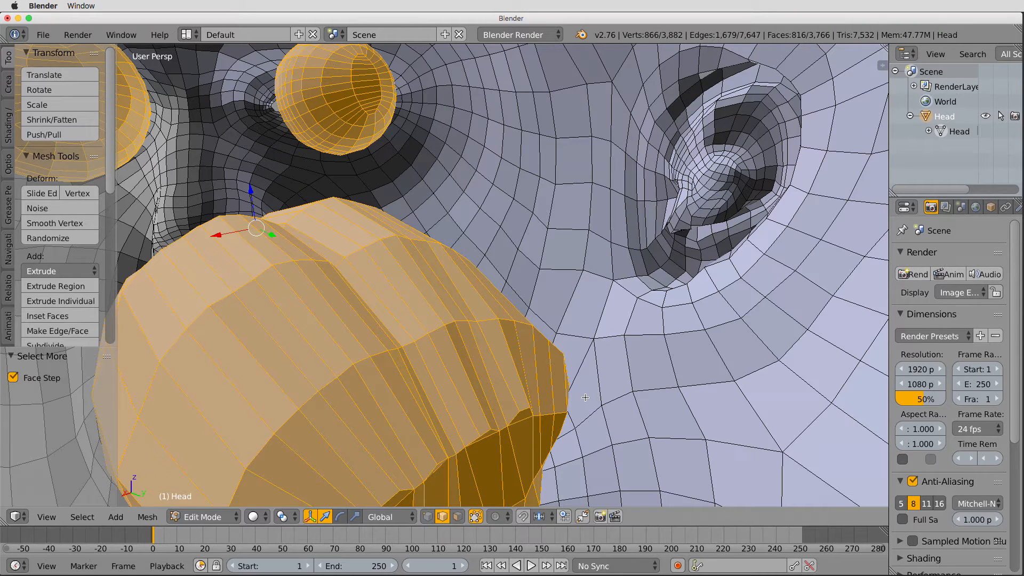
{"action": "mouse_move", "coordinate": [273, 126]}
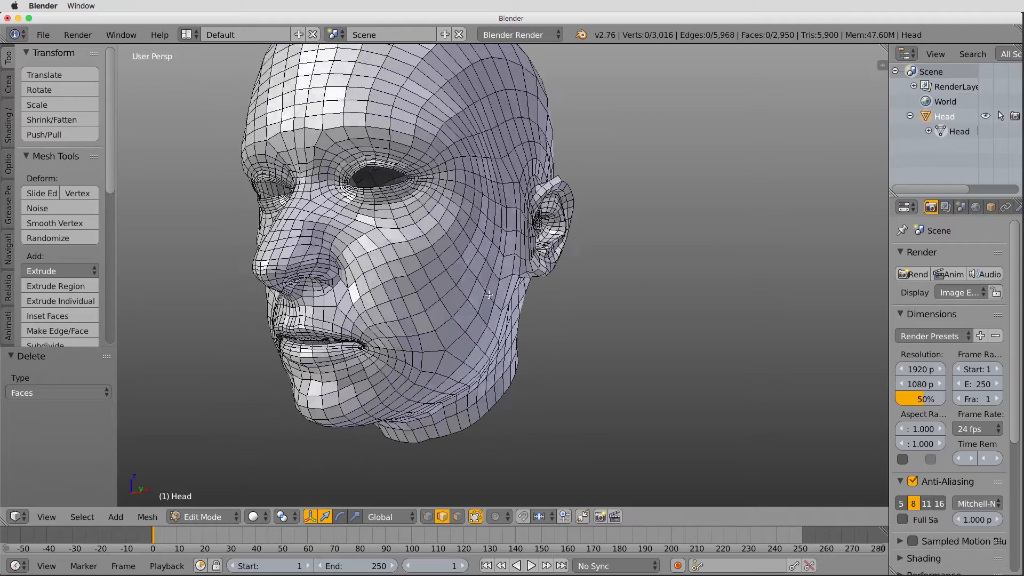
{"action": "key", "text": "tab"}
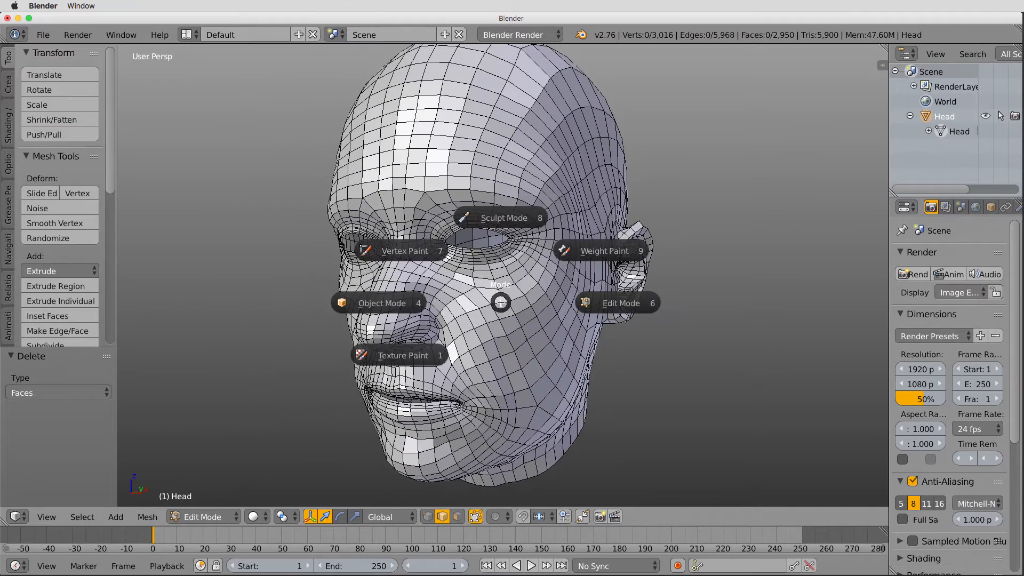
- In Object Mode, export Head as generic_head.obj into Soft Tracking/Project Files
{"action": "left_click", "coordinate": [381, 303]}
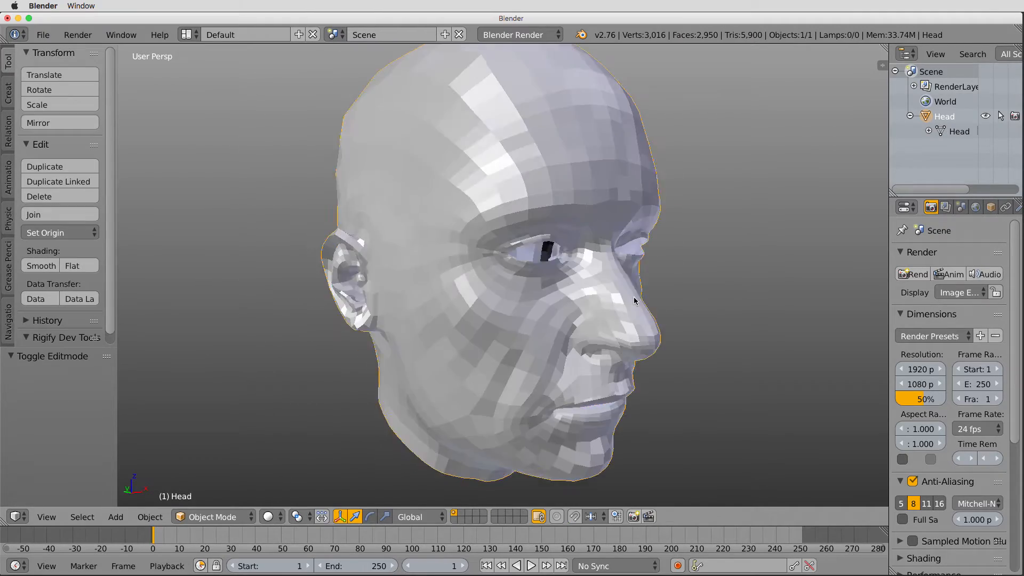
{"action": "left_click_drag", "start_coordinate": [633, 300], "coordinate": [490, 279]}
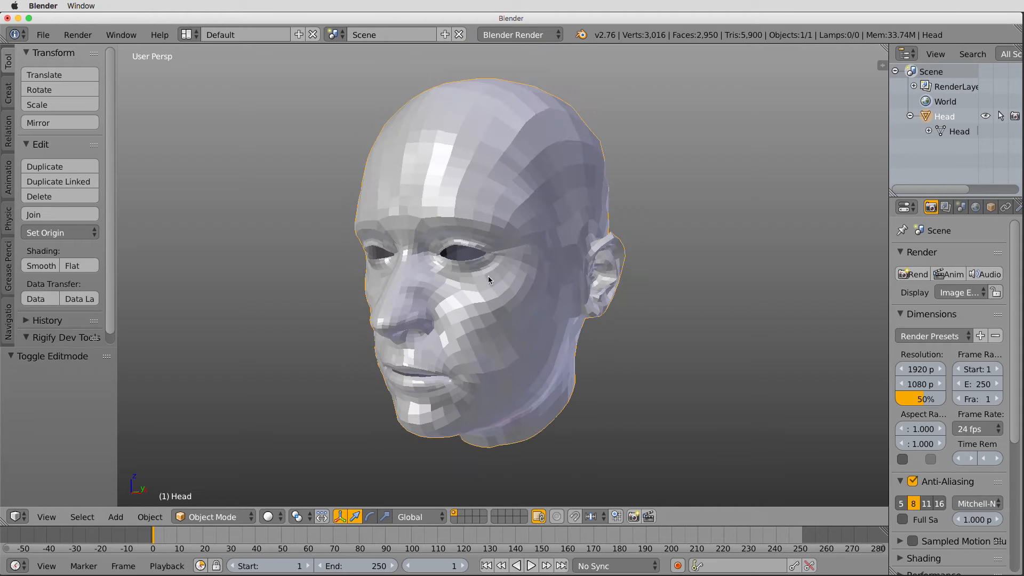
{"action": "left_click", "coordinate": [43, 35]}
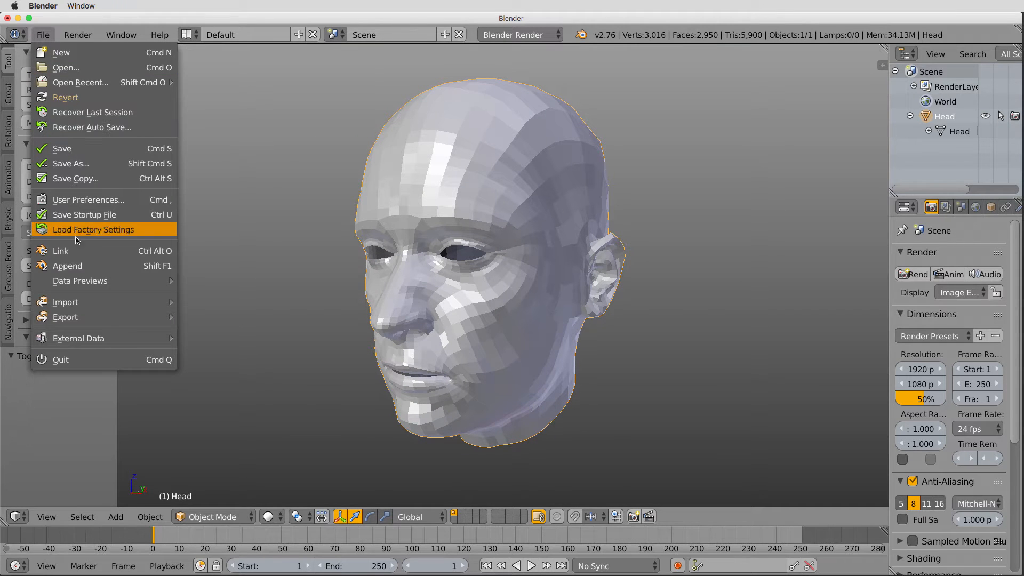
{"action": "mouse_move", "coordinate": [65, 317]}
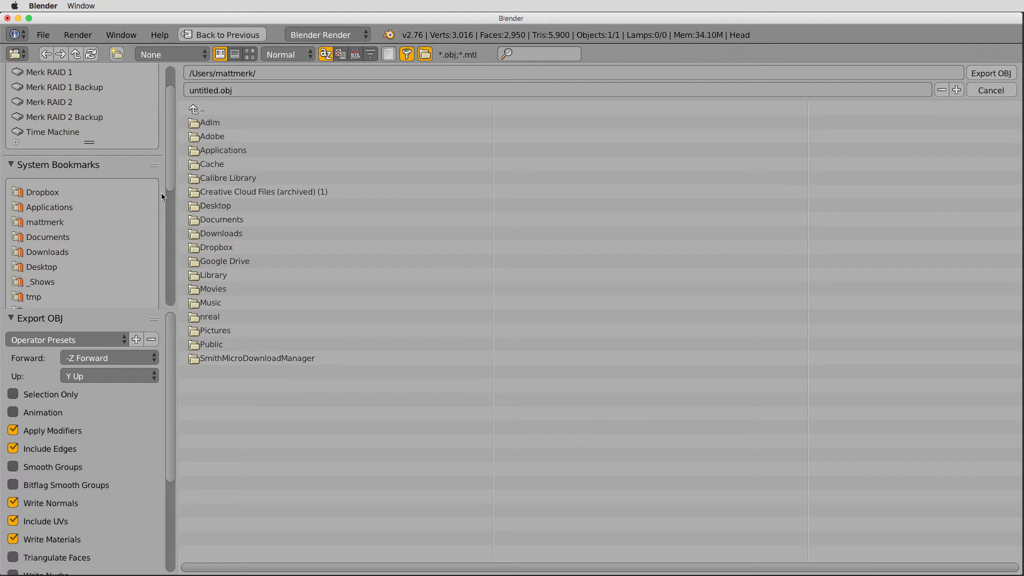
{"action": "left_click", "coordinate": [49, 102]}
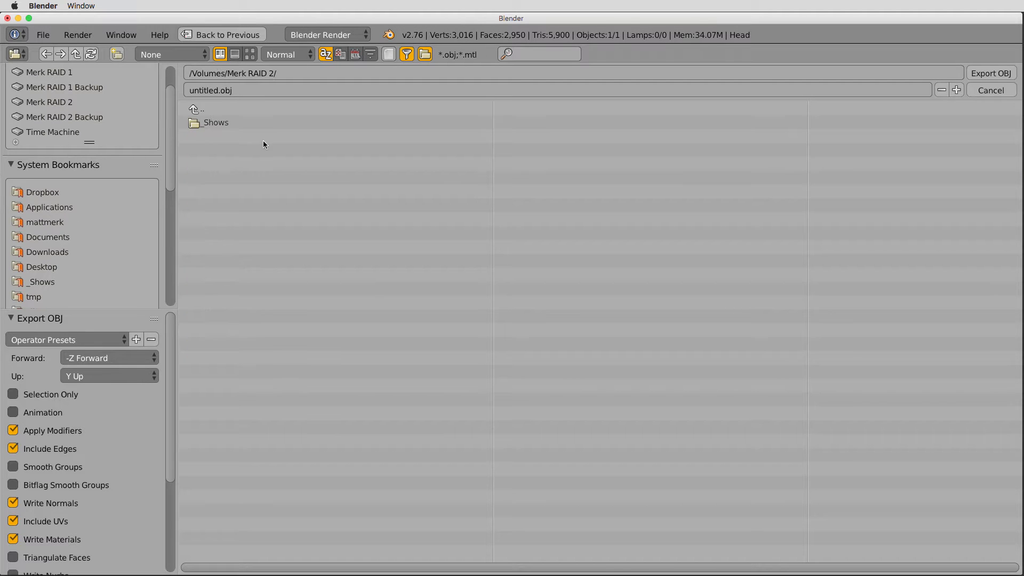
{"action": "double_click", "coordinate": [216, 123]}
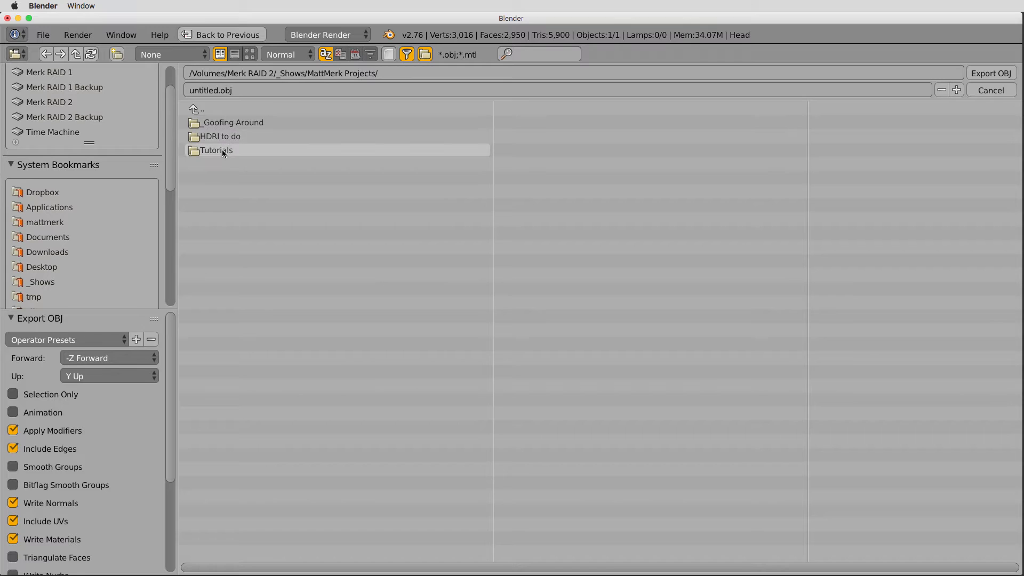
{"action": "double_click", "coordinate": [215, 150]}
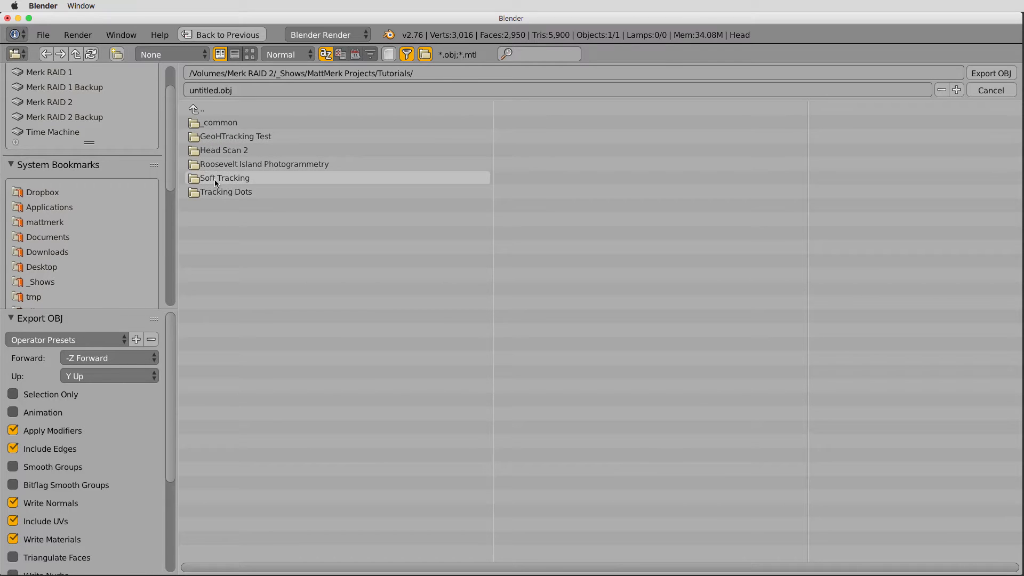
{"action": "double_click", "coordinate": [225, 177]}
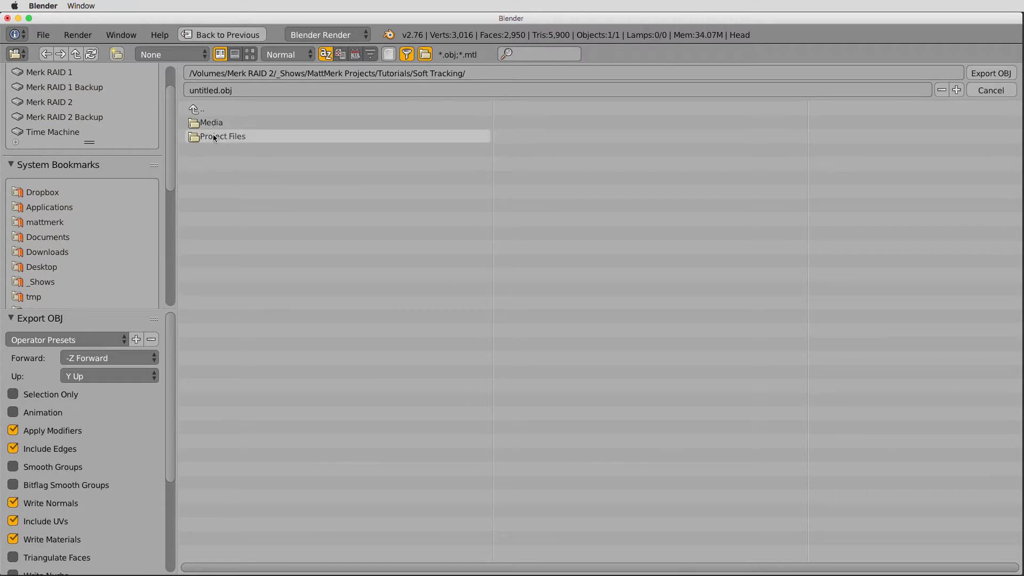
{"action": "double_click", "coordinate": [223, 136]}
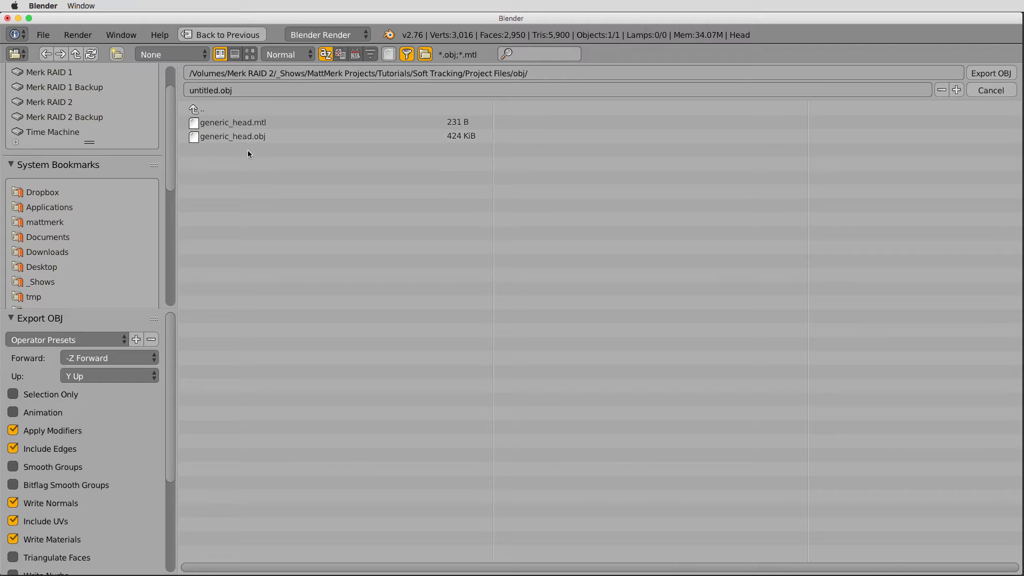
{"action": "left_click", "coordinate": [232, 136]}
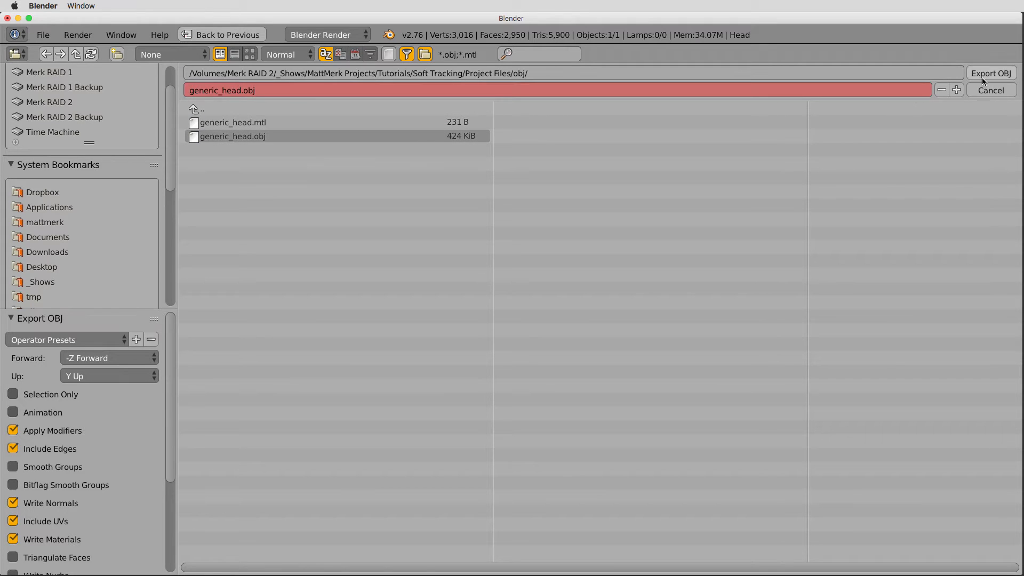
{"action": "left_click", "coordinate": [989, 73]}
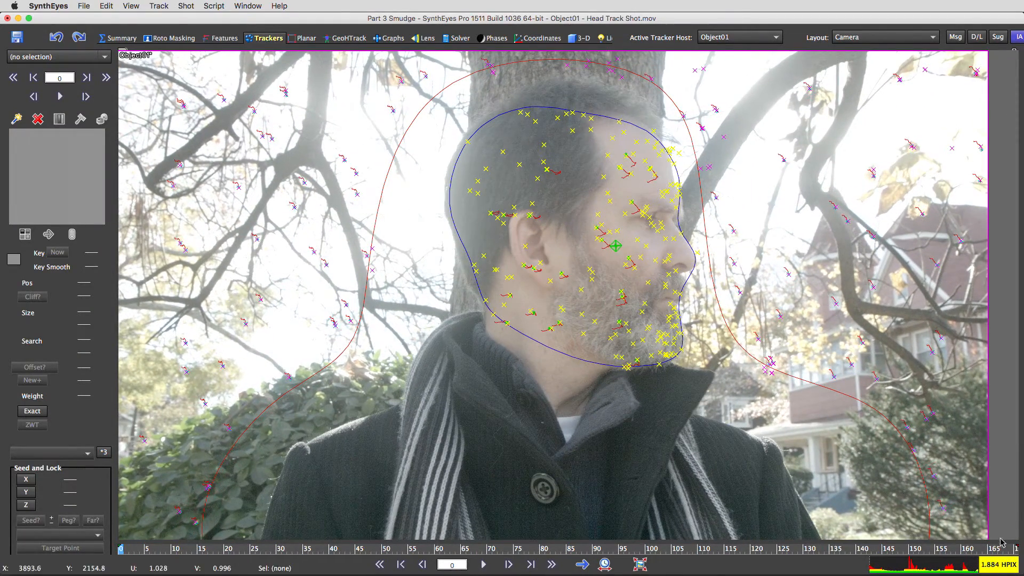
{"action": "mouse_move", "coordinate": [168, 33]}
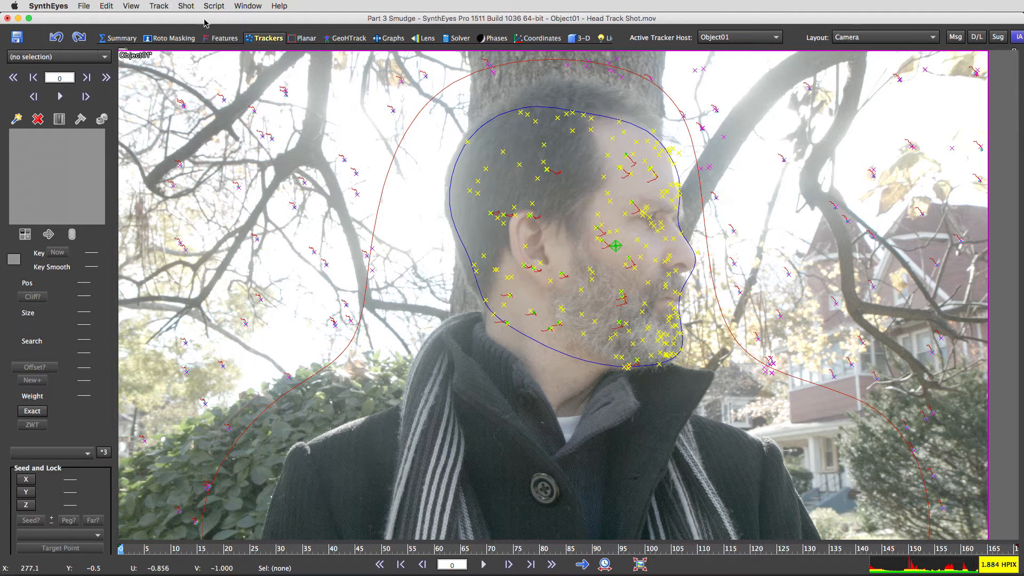
- Open Track > Clean up trackers and preview the bad frames
{"action": "left_click", "coordinate": [158, 5]}
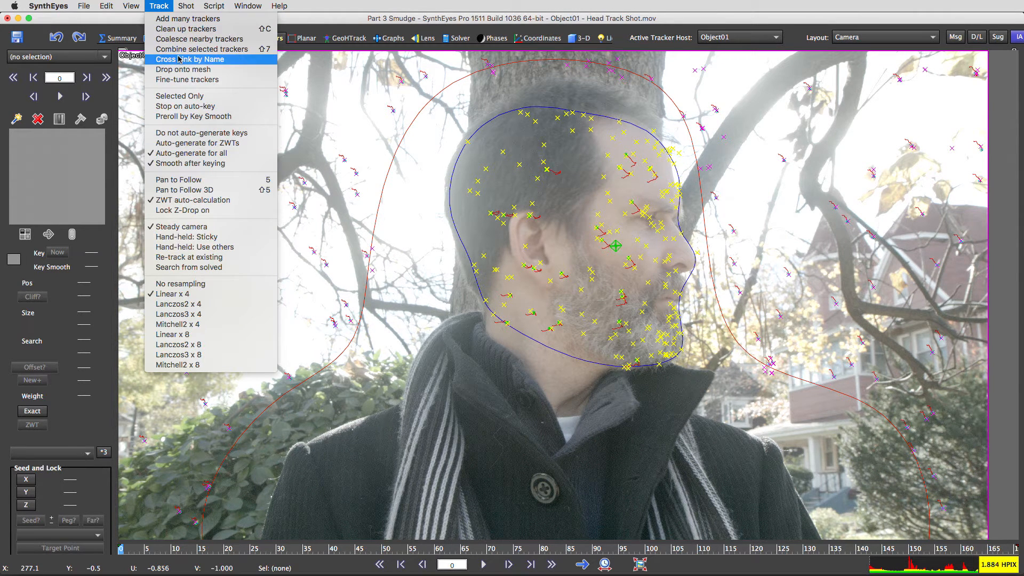
{"action": "left_click", "coordinate": [157, 6]}
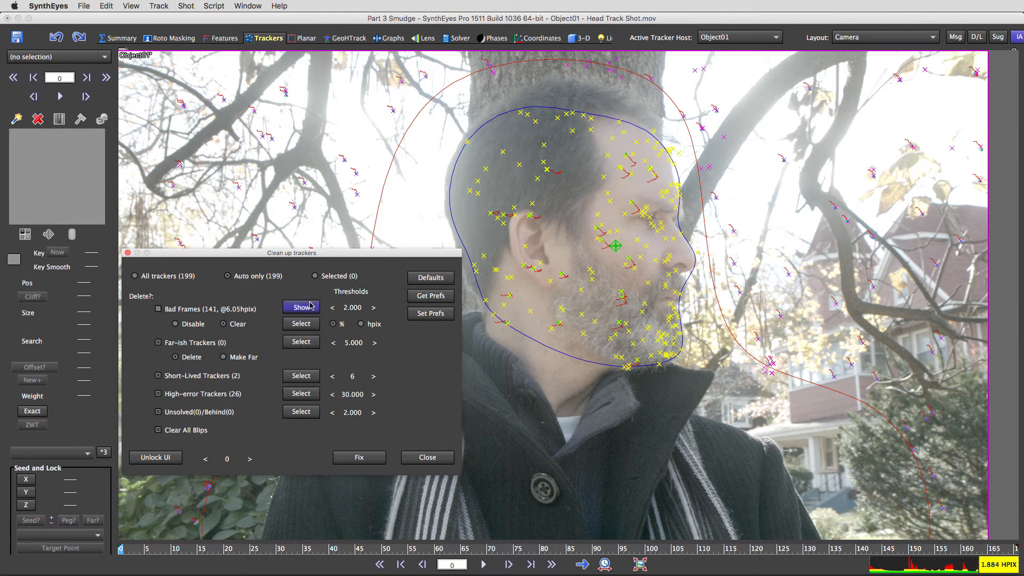
{"action": "left_click", "coordinate": [300, 376]}
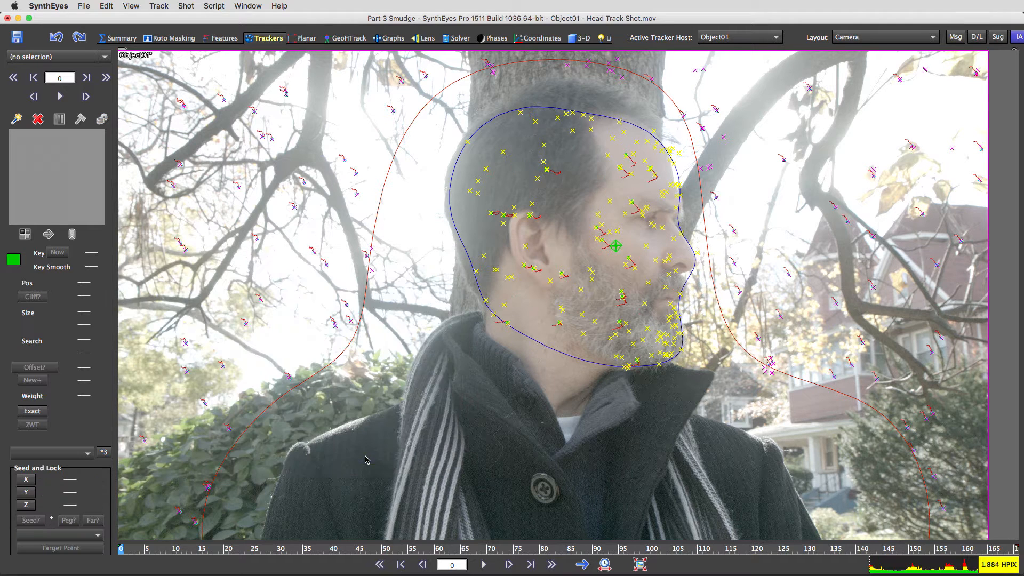
- Re-solve the head track in Refine mode, reaching about 1.04 hpix error
{"action": "left_click", "coordinate": [460, 38]}
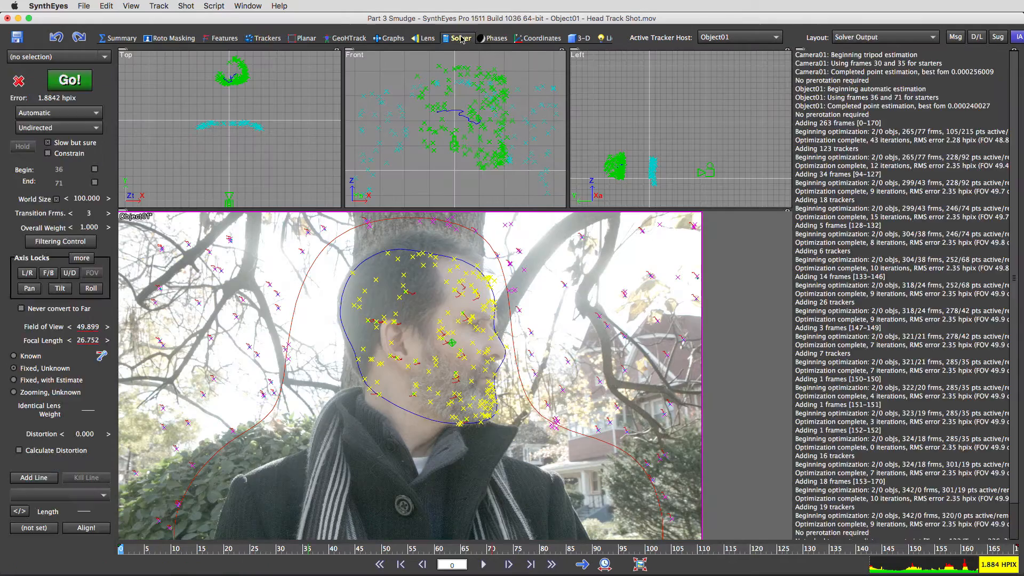
{"action": "left_click", "coordinate": [58, 113]}
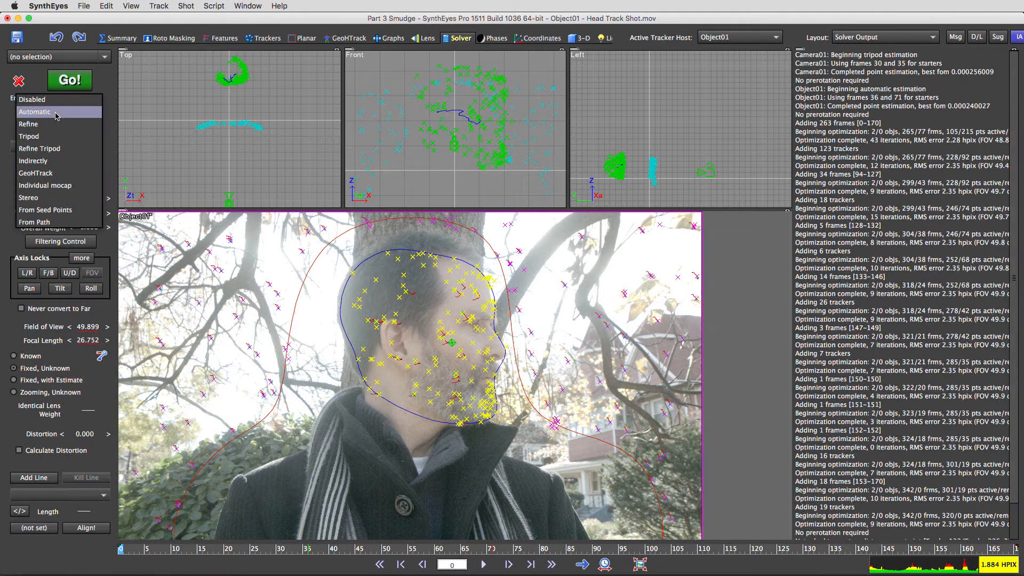
{"action": "left_click", "coordinate": [29, 123]}
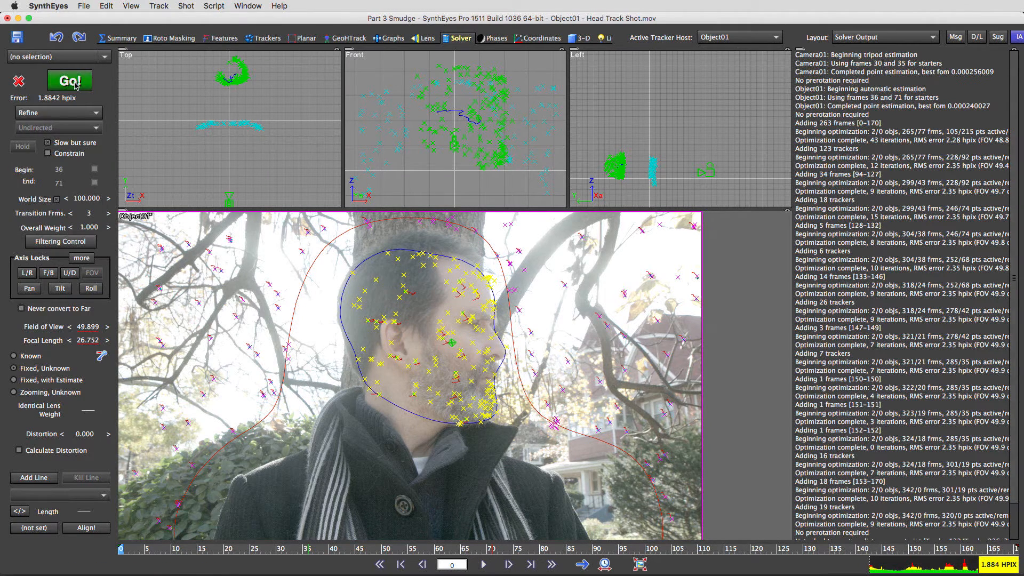
{"action": "left_click", "coordinate": [69, 81]}
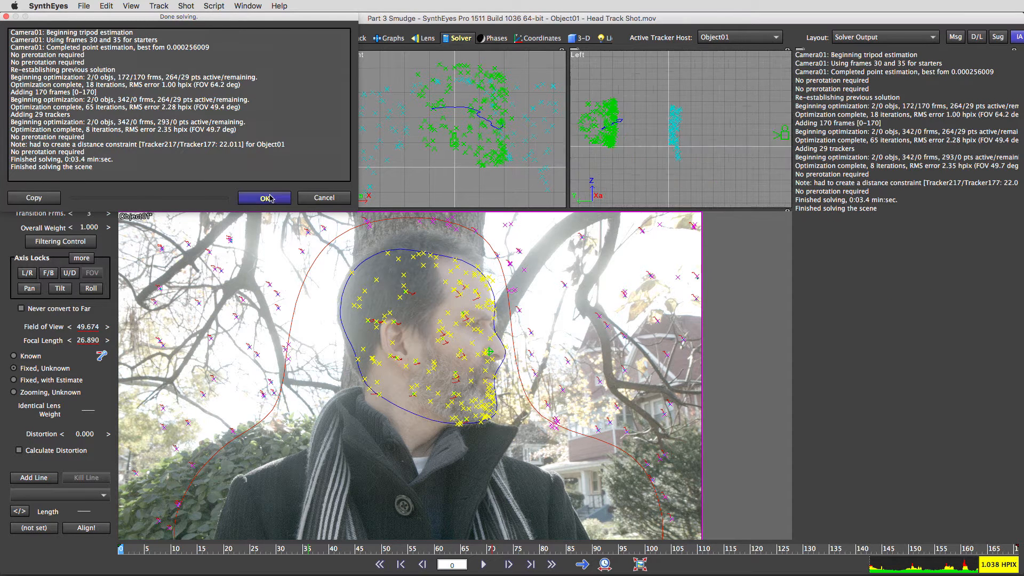
{"action": "left_click", "coordinate": [264, 198]}
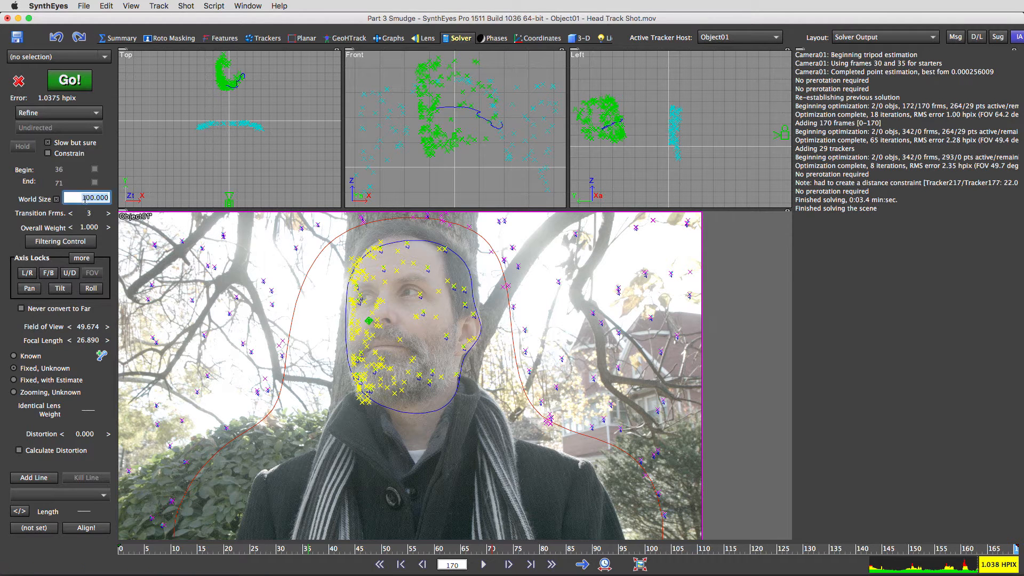
- Re-solve the head track with World Size 1000 and zoom the Top view onto the points
{"action": "type", "text": "1000.000"}
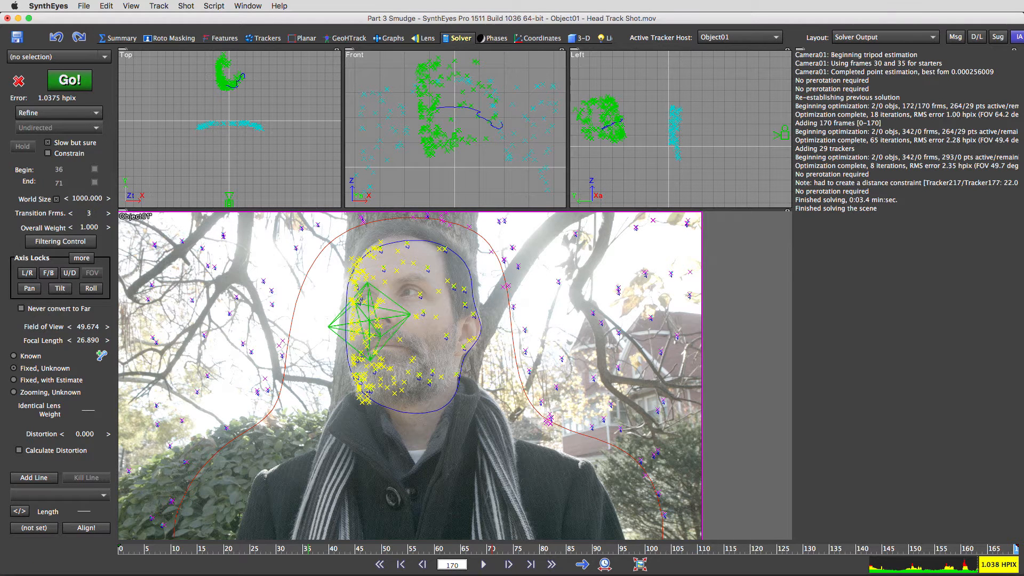
{"action": "left_click", "coordinate": [69, 80]}
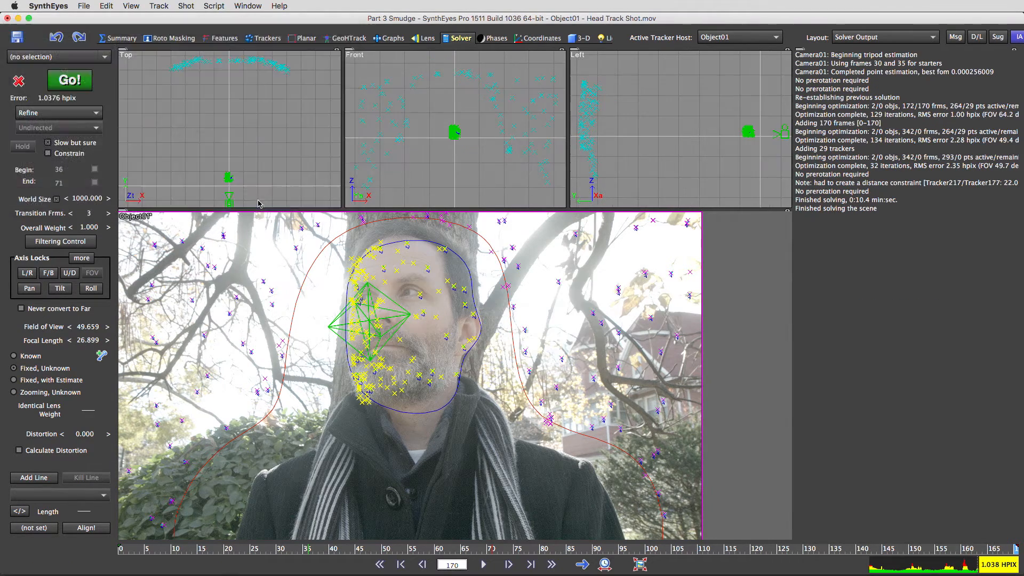
{"action": "mouse_move", "coordinate": [274, 63]}
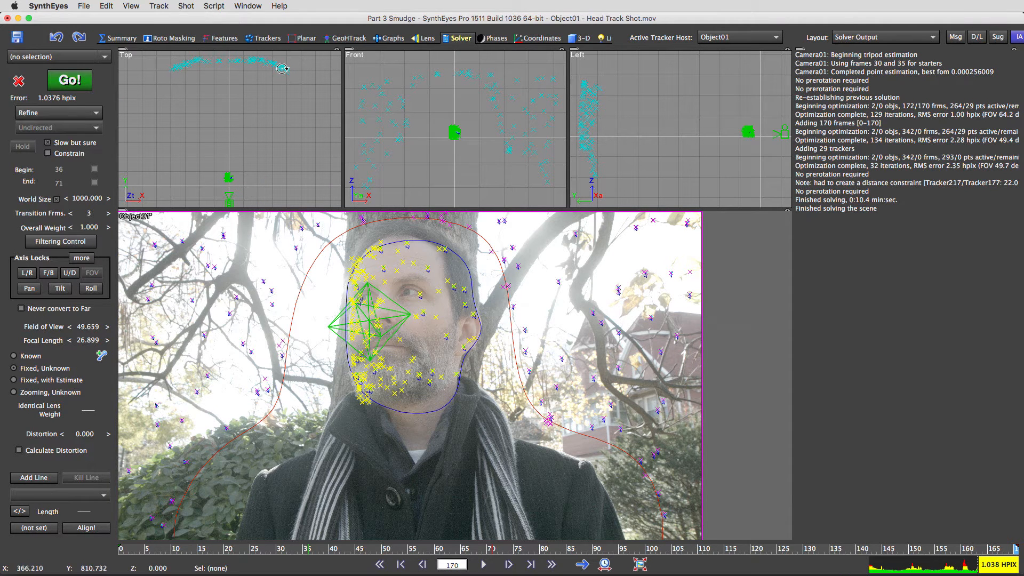
{"action": "mouse_move", "coordinate": [277, 175]}
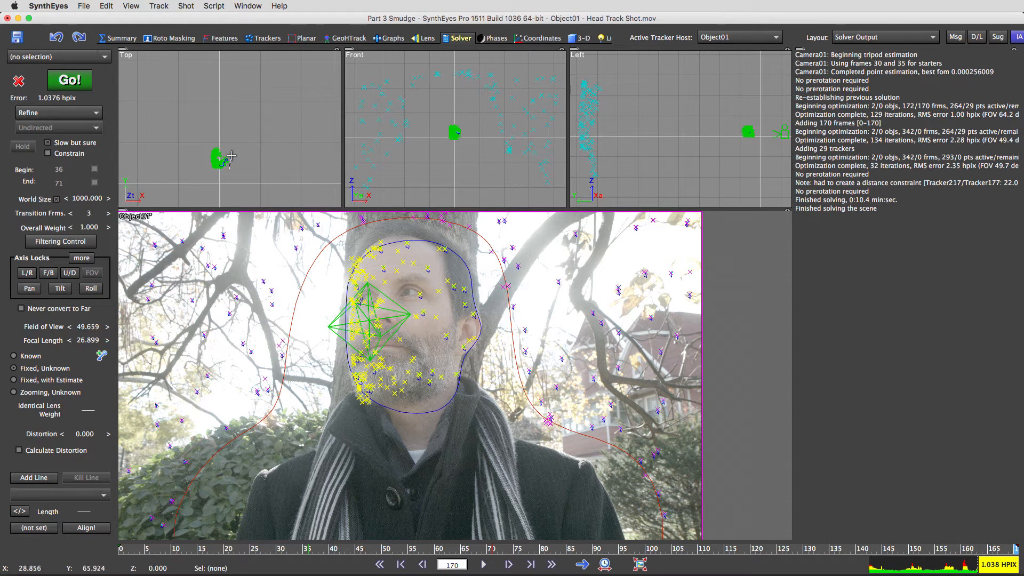
{"action": "left_click_drag", "start_coordinate": [222, 157], "coordinate": [242, 98]}
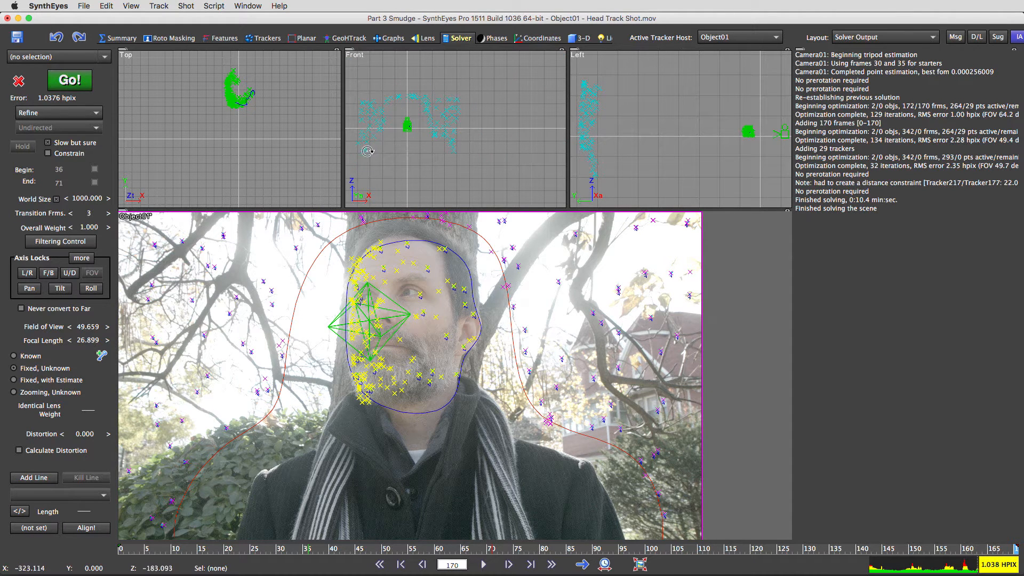
{"action": "mouse_move", "coordinate": [326, 252]}
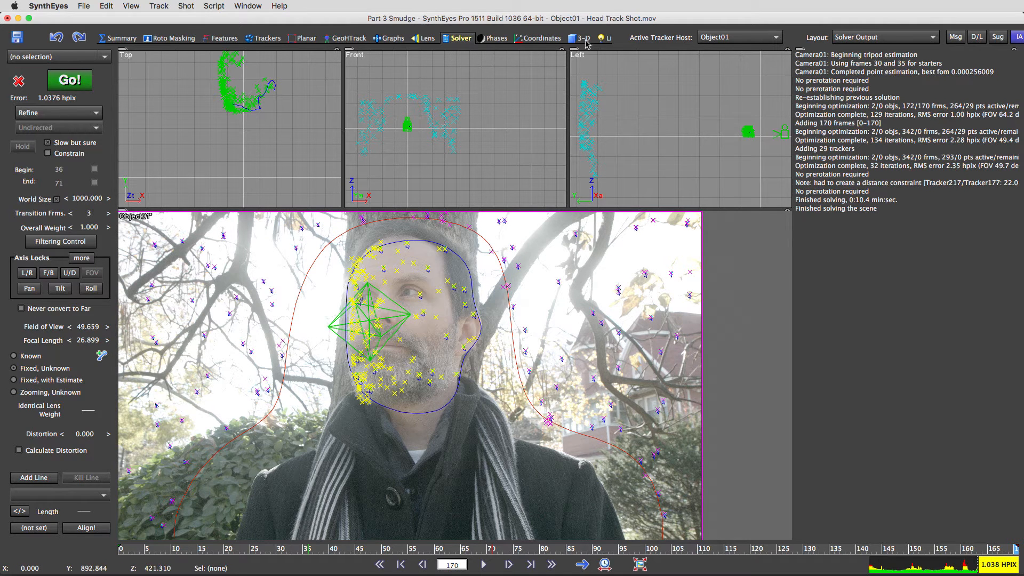
- Switch the 3D room to Quad Perspective and set Tracker Size 1 and Object Size 5.5
{"action": "left_click", "coordinate": [885, 37]}
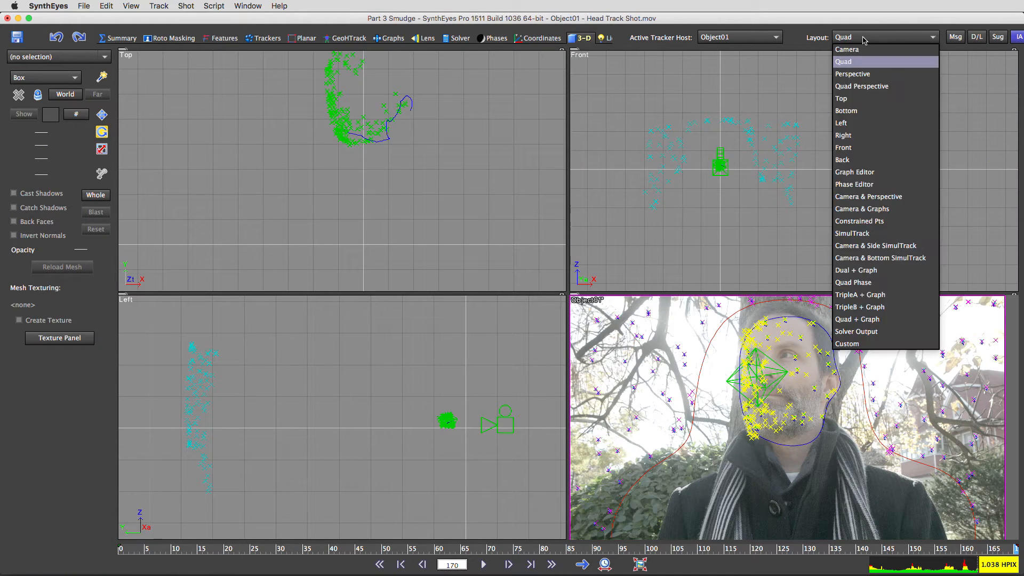
{"action": "left_click", "coordinate": [861, 86]}
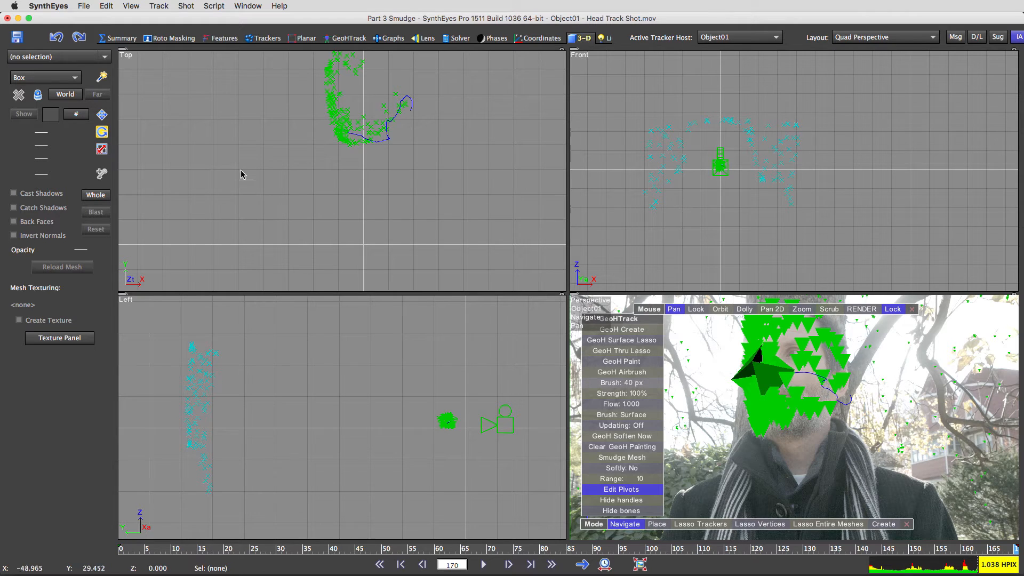
{"action": "left_click", "coordinate": [105, 6]}
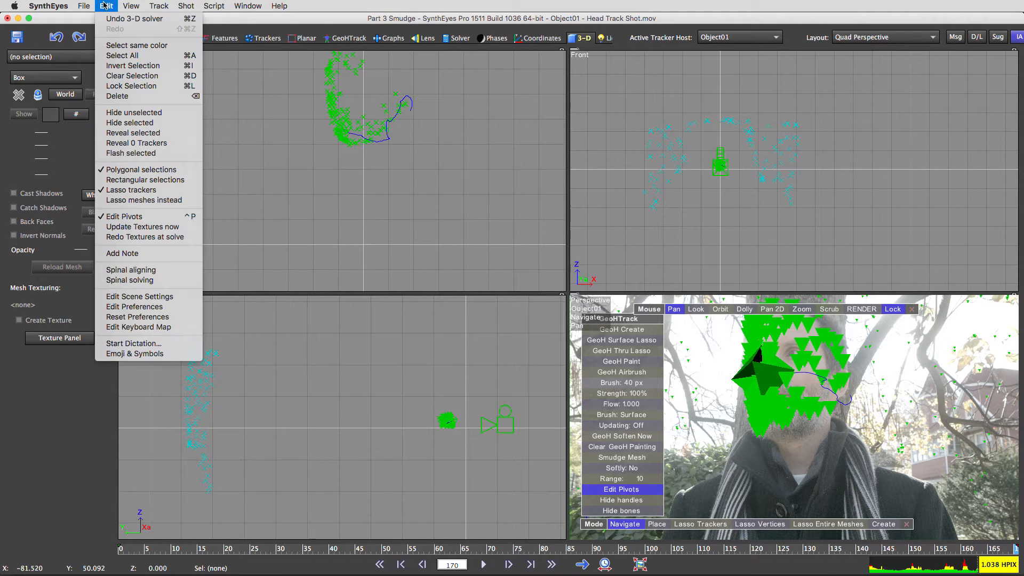
{"action": "left_click", "coordinate": [140, 296]}
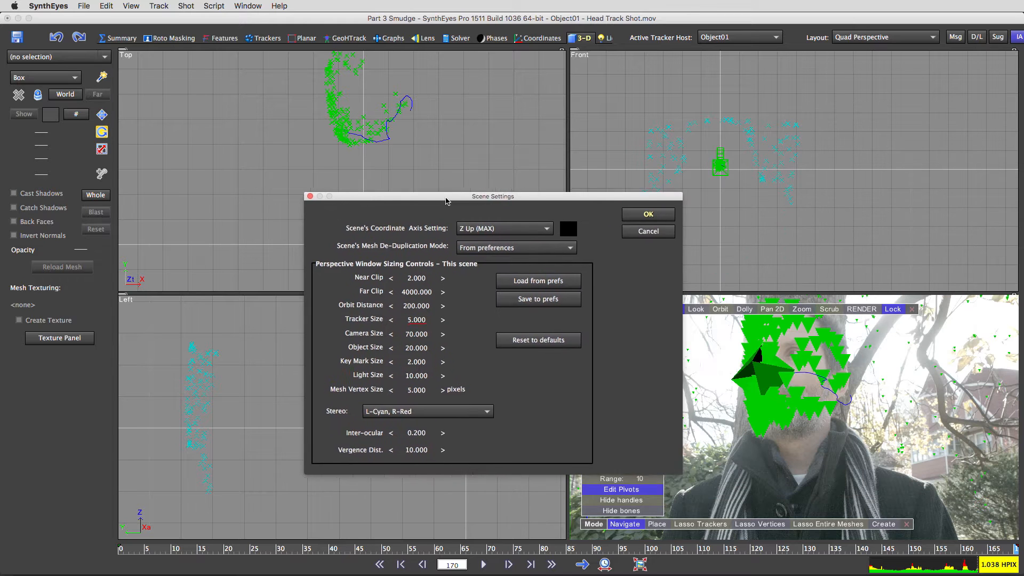
{"action": "left_click_drag", "start_coordinate": [492, 195], "coordinate": [378, 203]}
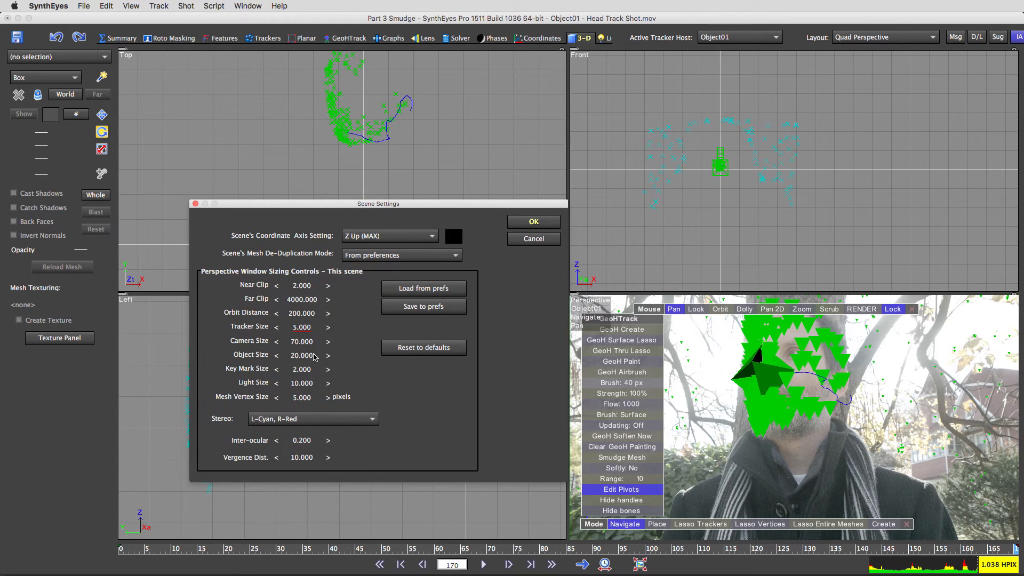
{"action": "left_click", "coordinate": [276, 327]}
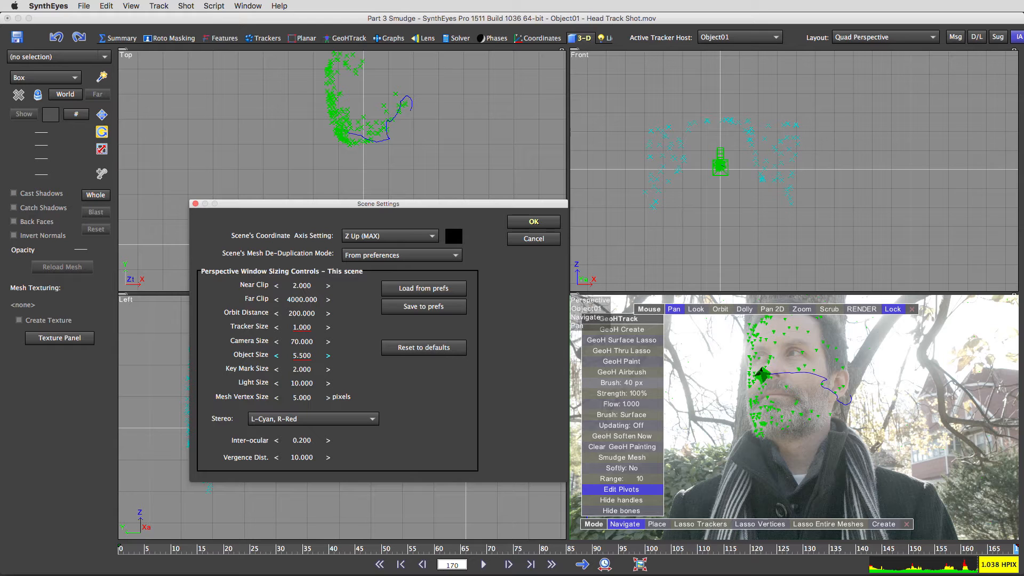
{"action": "left_click", "coordinate": [533, 221]}
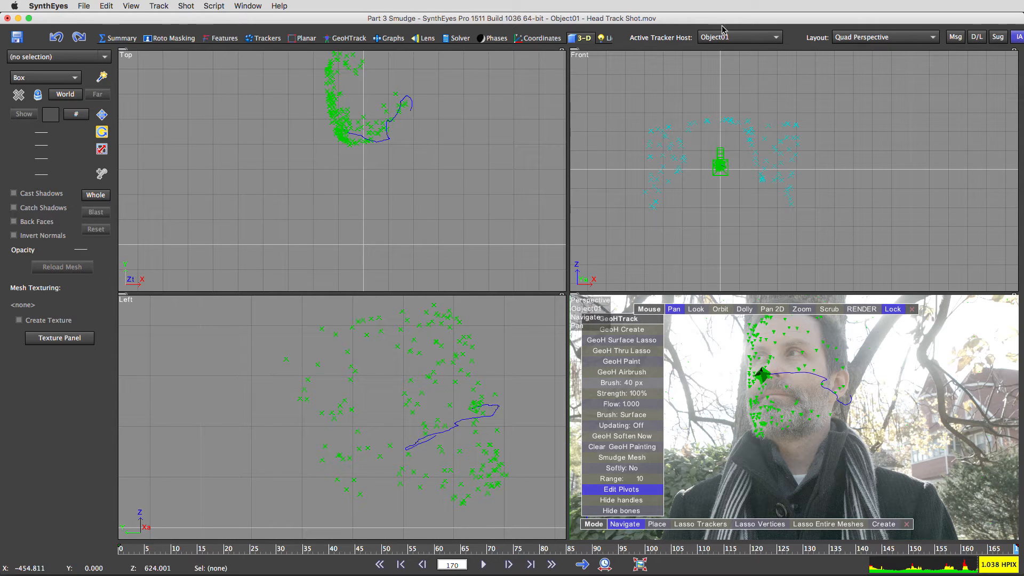
- Drag Object01 down below the chin and jump to an early frame
{"action": "left_click", "coordinate": [95, 195]}
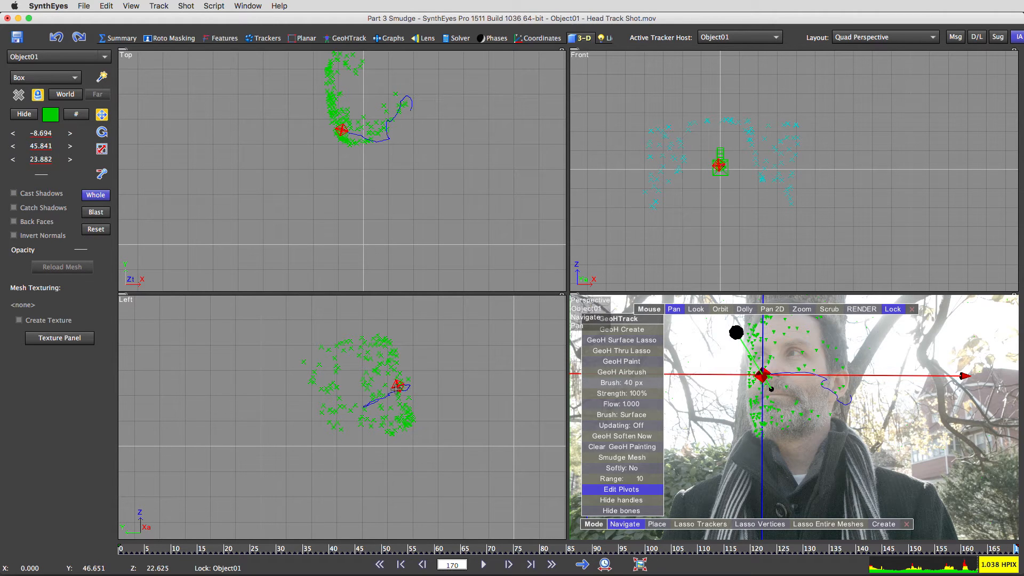
{"action": "left_click_drag", "start_coordinate": [761, 374], "coordinate": [762, 469]}
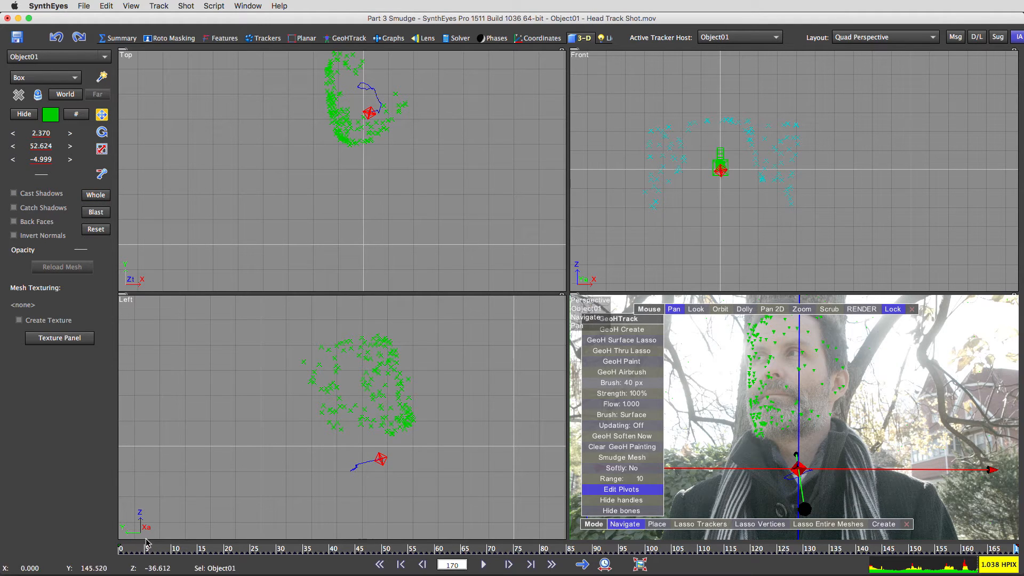
{"action": "left_click", "coordinate": [422, 564]}
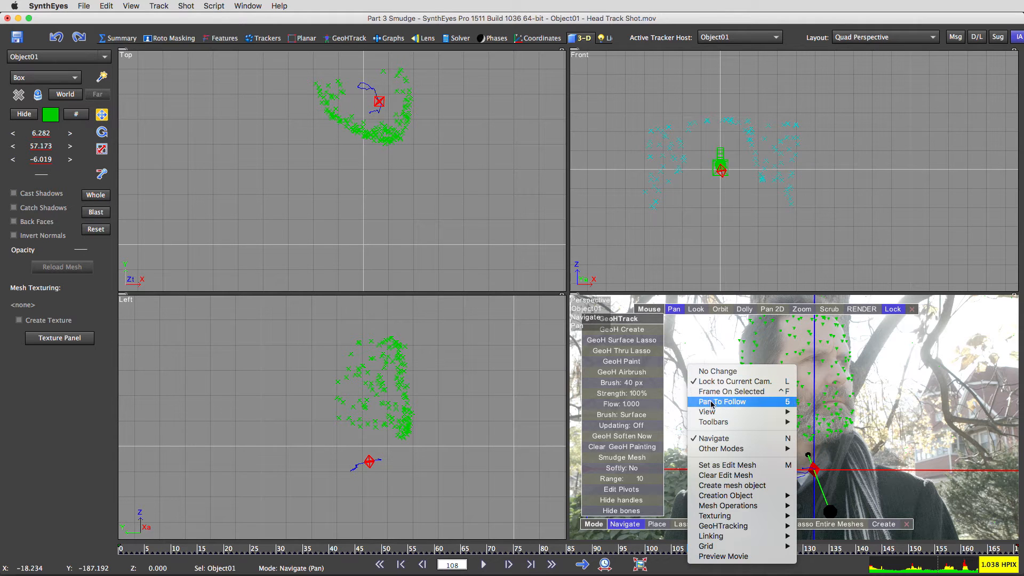
{"action": "mouse_move", "coordinate": [713, 421]}
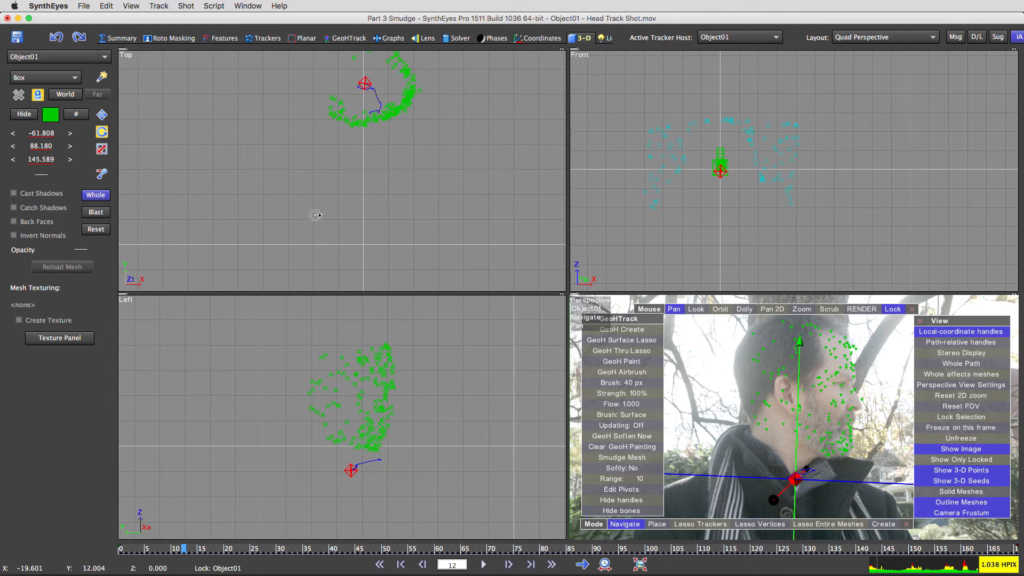
- Select Object01 and scrub the shot to confirm its pivot stays at the neck base
{"action": "left_click", "coordinate": [95, 194]}
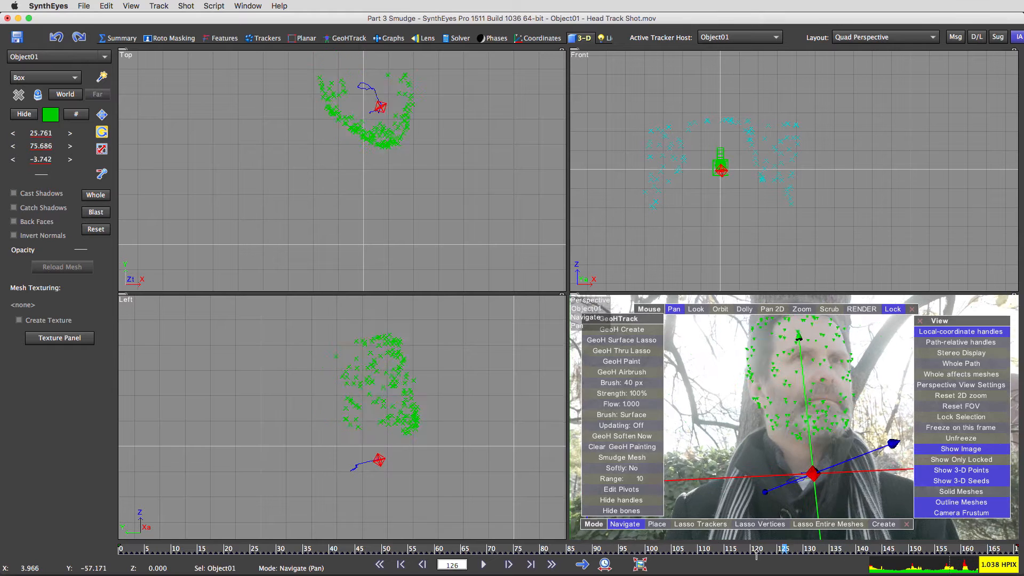
{"action": "left_click_drag", "start_coordinate": [783, 547], "coordinate": [682, 547]}
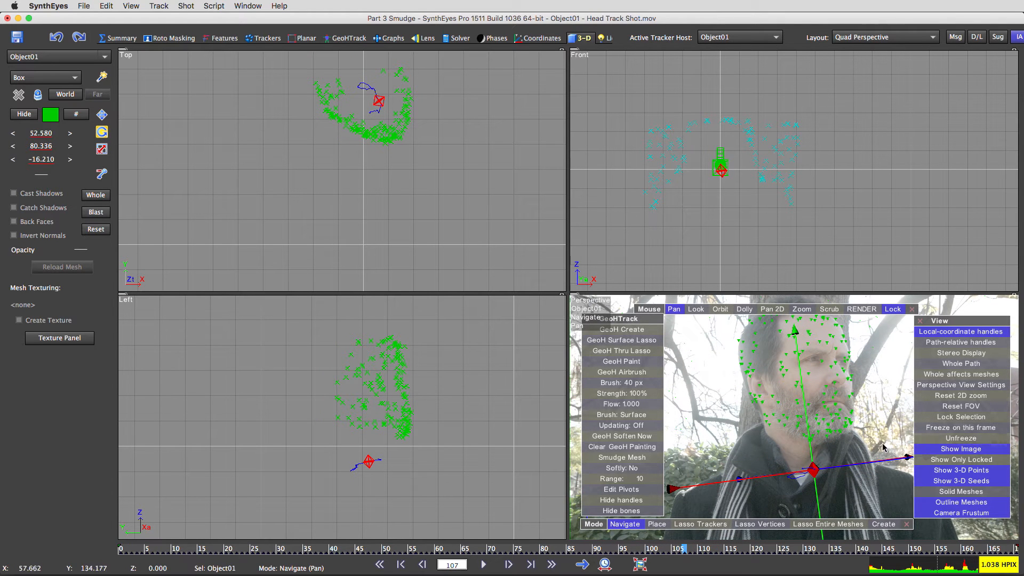
{"action": "mouse_move", "coordinate": [623, 510]}
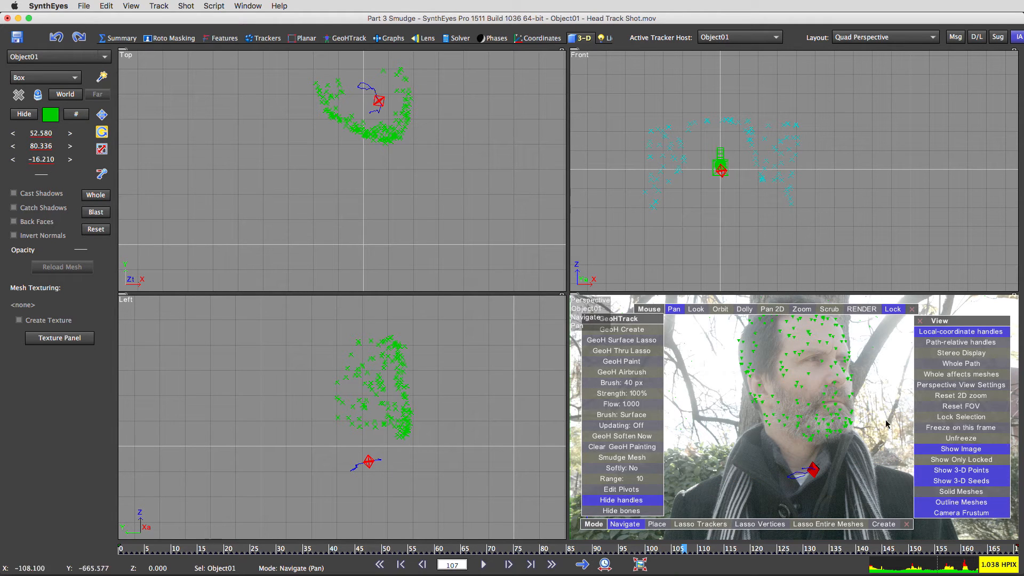
{"action": "mouse_move", "coordinate": [977, 335]}
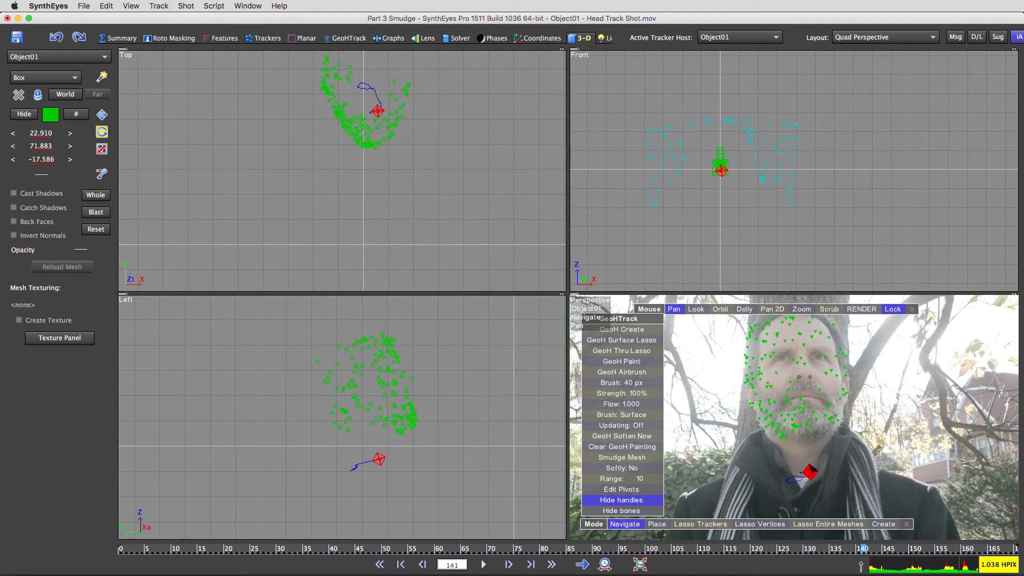
- Import a mesh from the Project Files obj folder and show the object handles again
{"action": "left_click", "coordinate": [84, 6]}
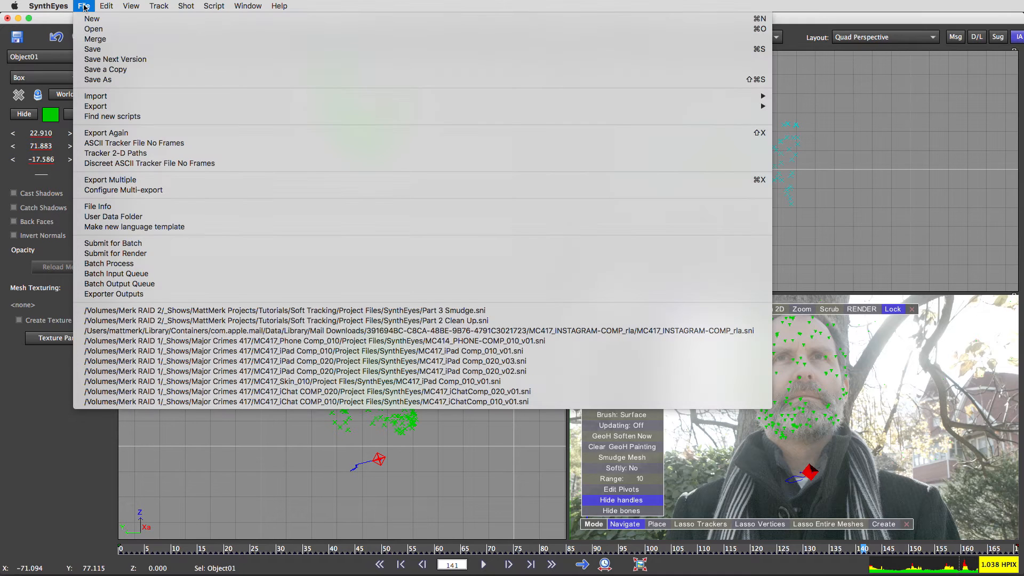
{"action": "left_click", "coordinate": [95, 106]}
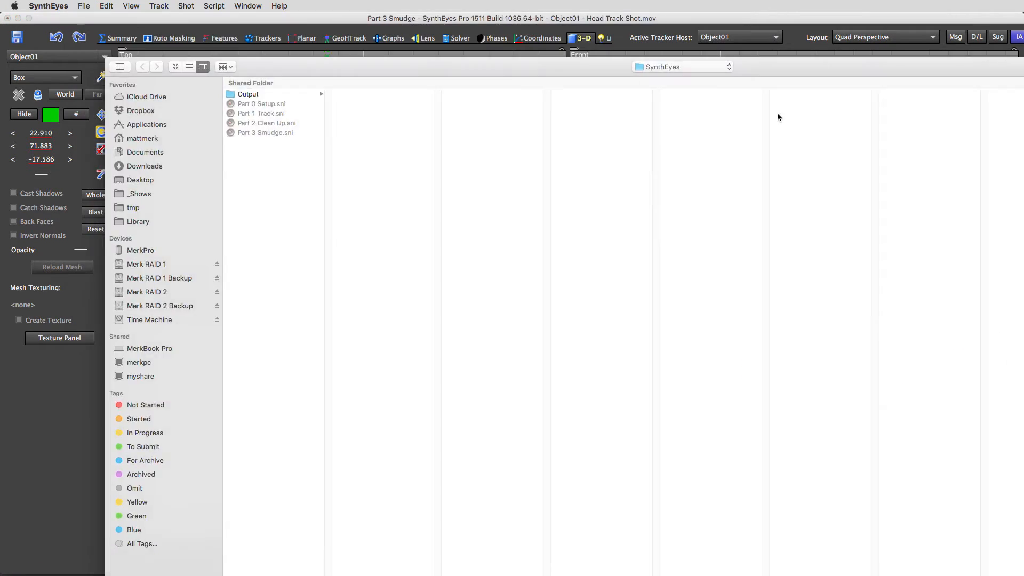
{"action": "left_click", "coordinate": [680, 66]}
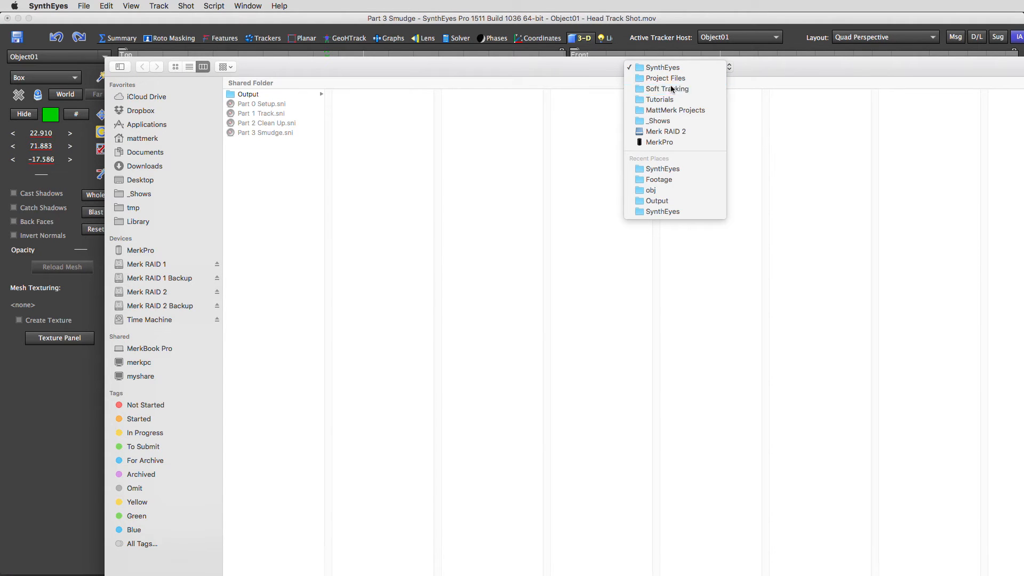
{"action": "left_click", "coordinate": [665, 78]}
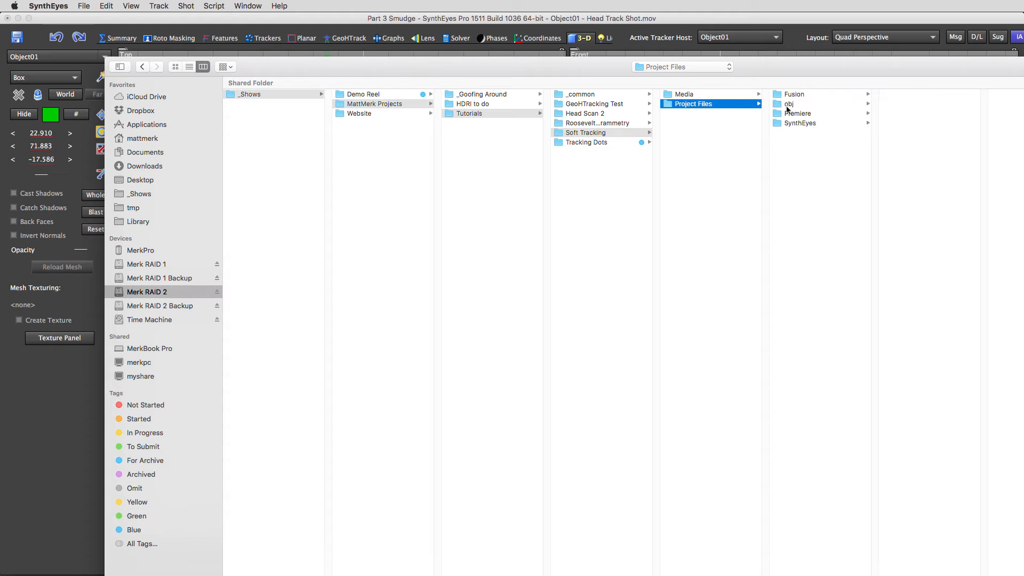
{"action": "left_click", "coordinate": [789, 104]}
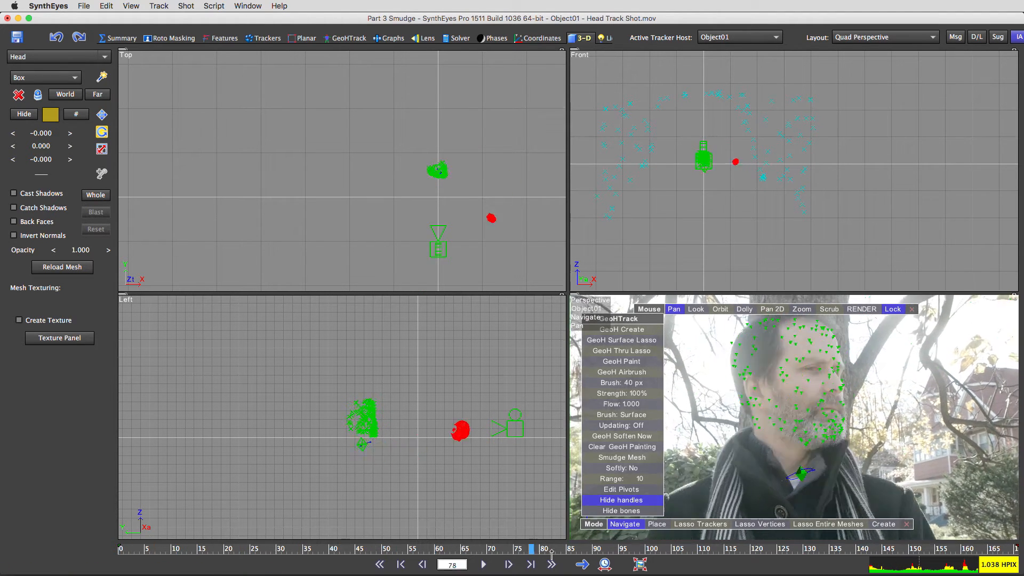
{"action": "left_click", "coordinate": [507, 564]}
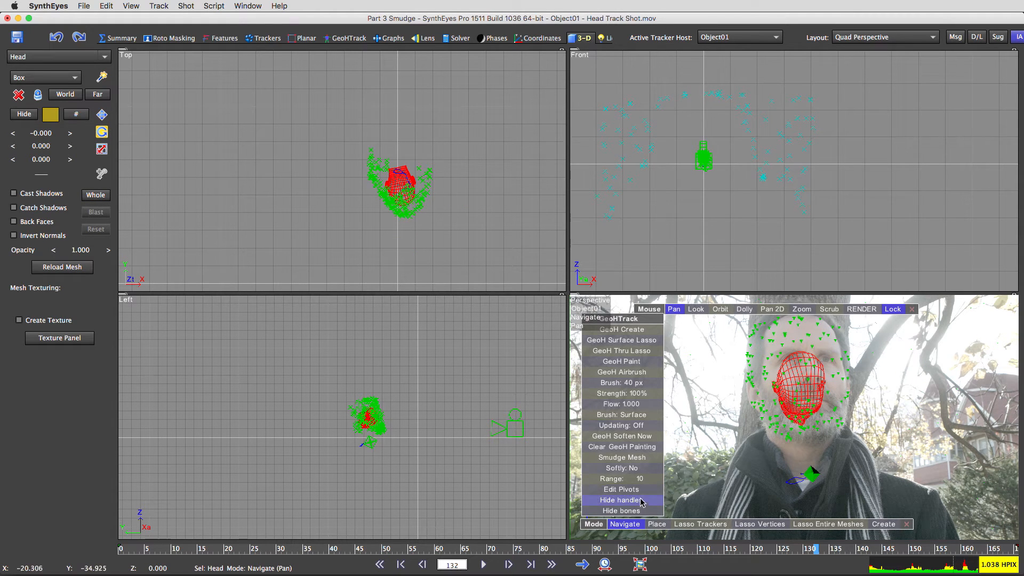
{"action": "left_click", "coordinate": [620, 488]}
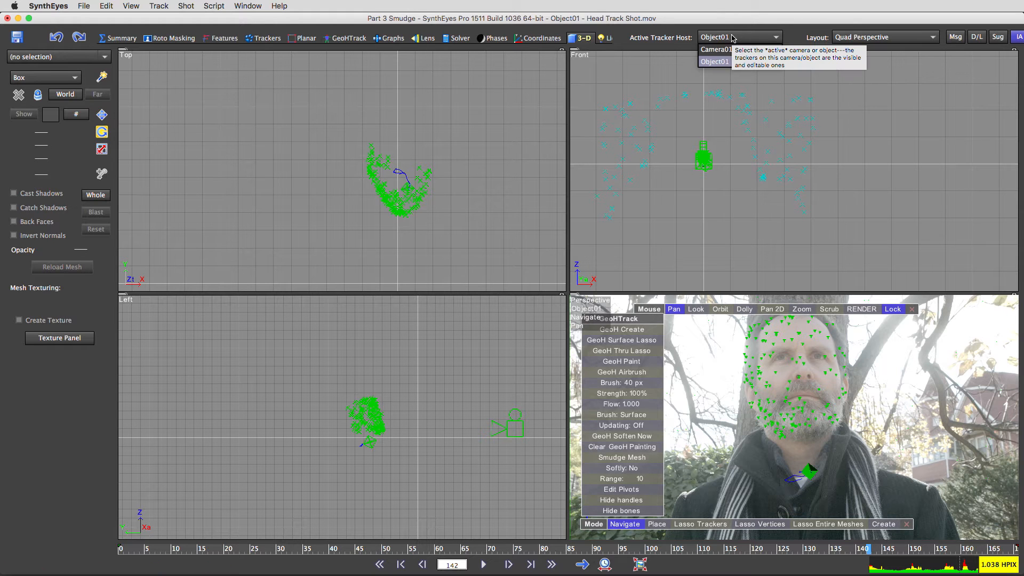
- Set Active Tracker Host to Camera01 and import generic_head.obj as a mesh
{"action": "left_click", "coordinate": [715, 49]}
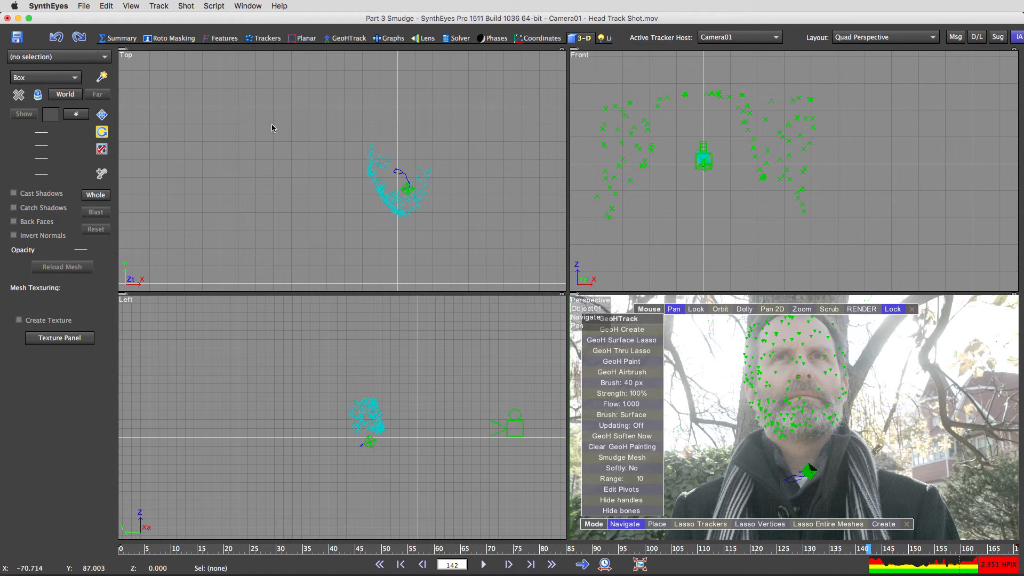
{"action": "left_click", "coordinate": [84, 5]}
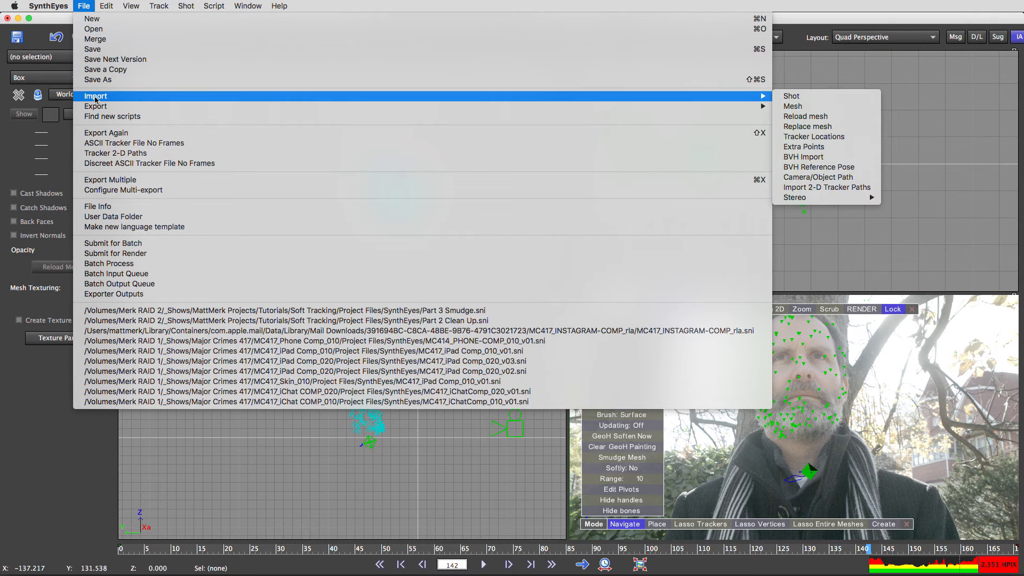
{"action": "left_click", "coordinate": [791, 105]}
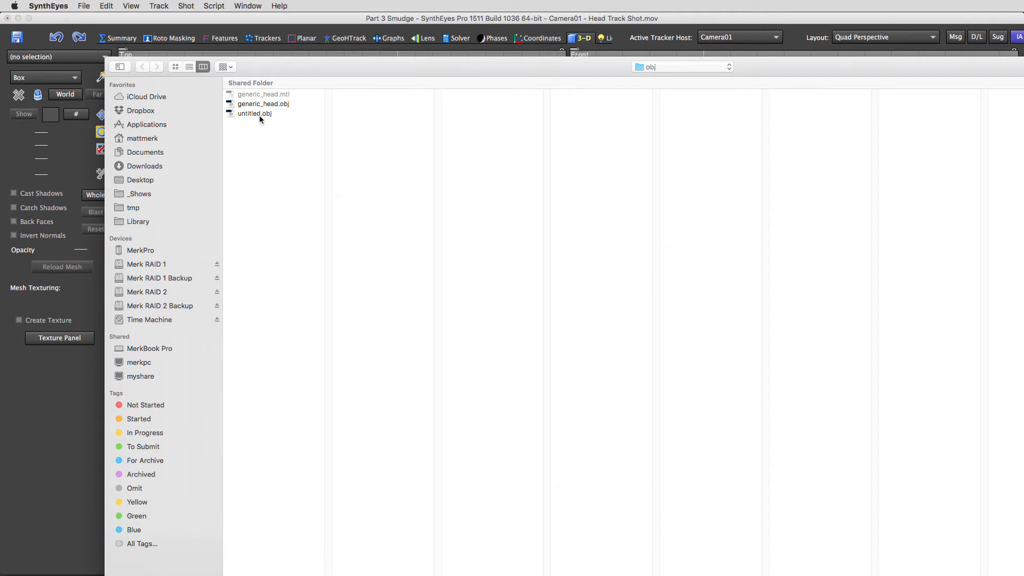
{"action": "left_click", "coordinate": [263, 104]}
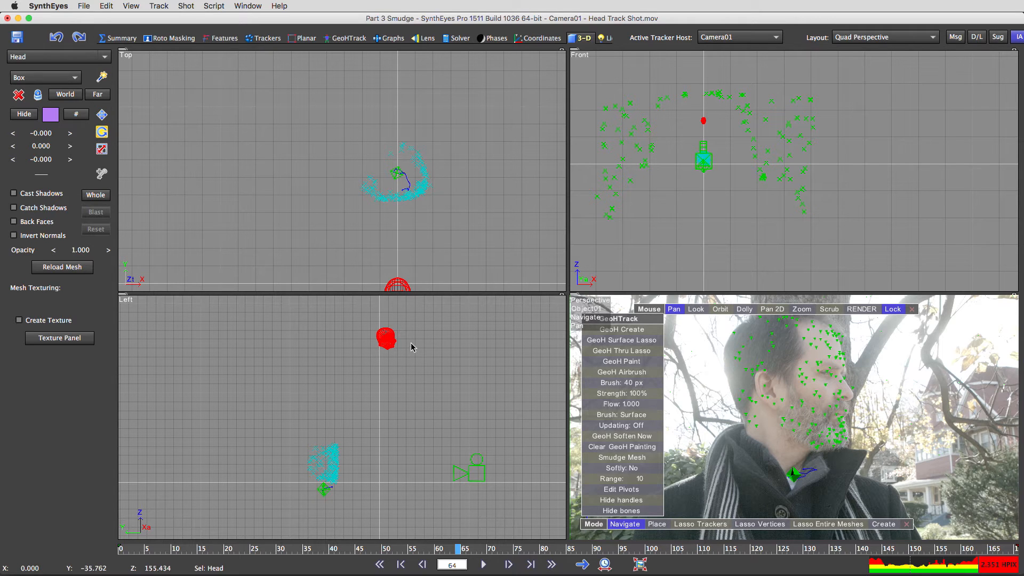
{"action": "mouse_move", "coordinate": [453, 348]}
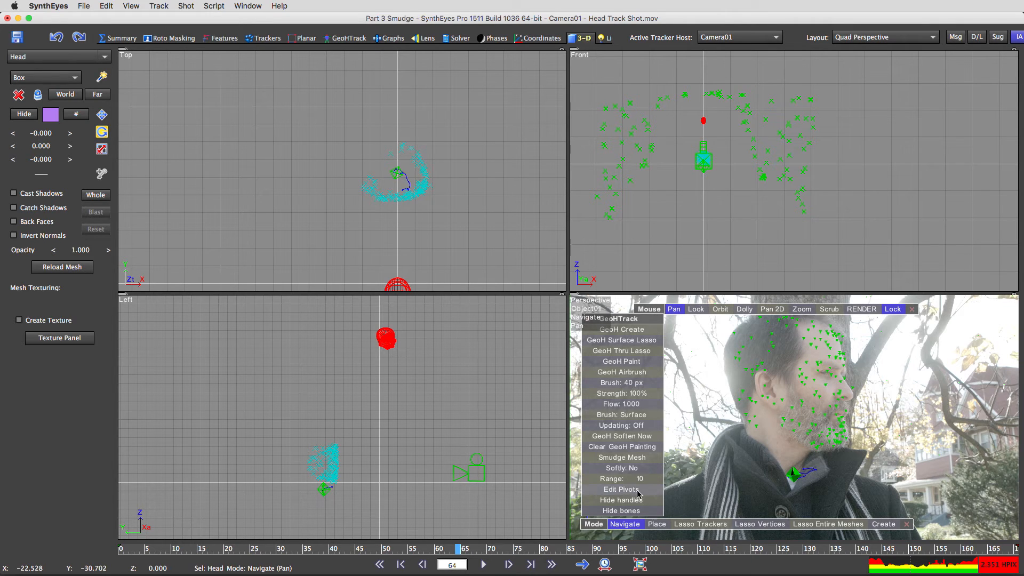
- Toggle Edit Pivots on to center the Head mesh's pivot, then off again
{"action": "left_click", "coordinate": [620, 489]}
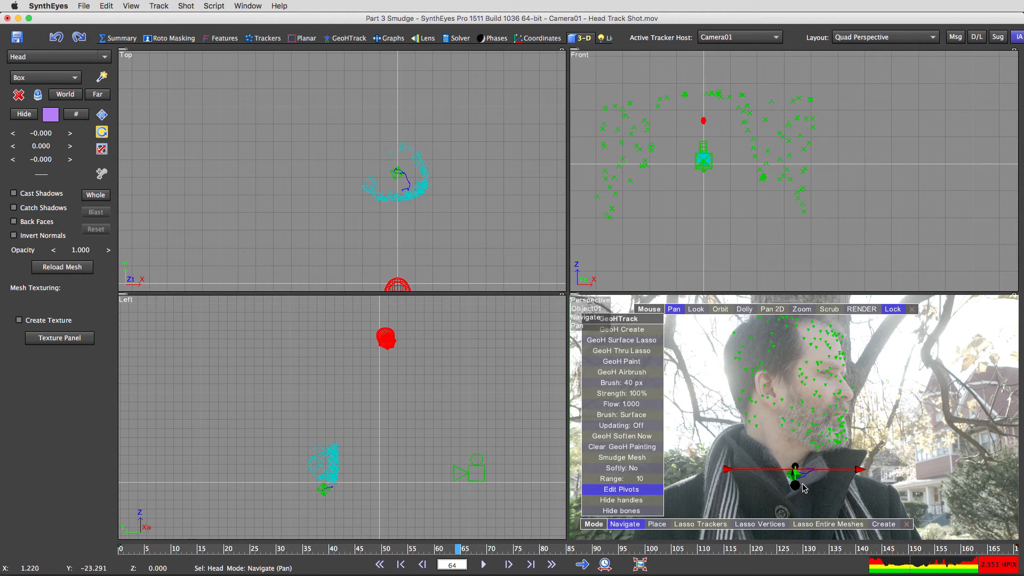
{"action": "mouse_move", "coordinate": [735, 404]}
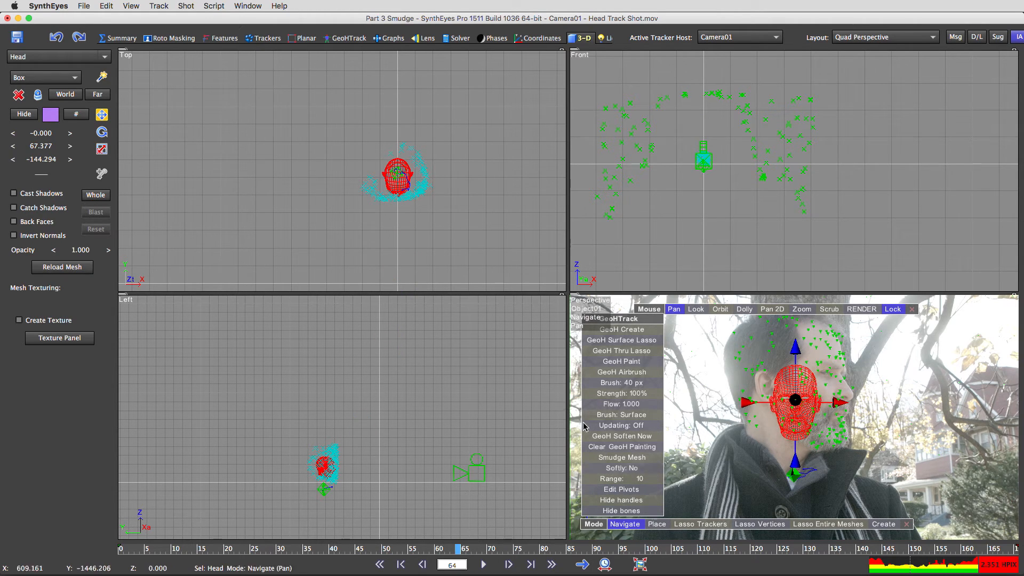
{"action": "left_click", "coordinate": [623, 489]}
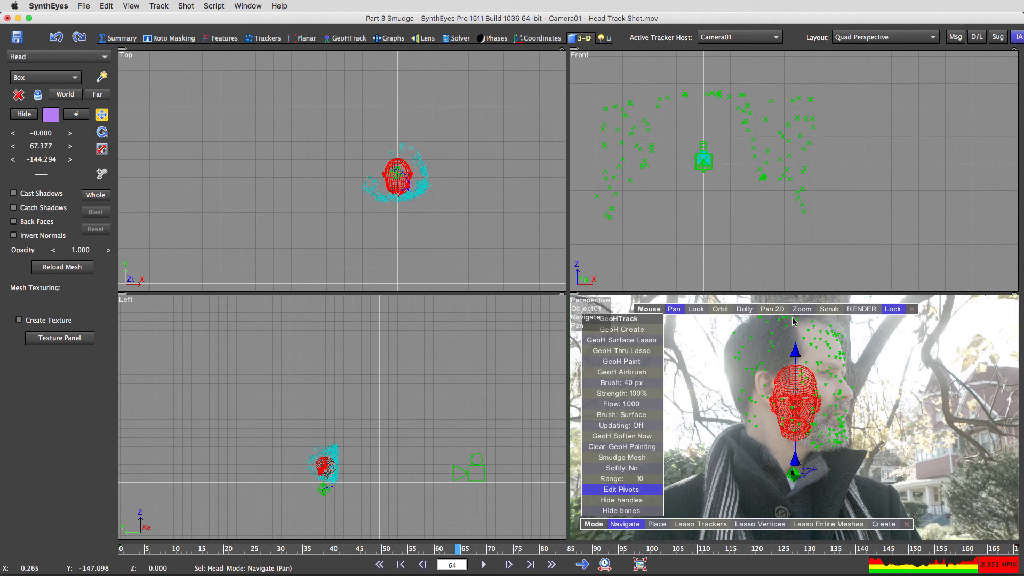
{"action": "mouse_move", "coordinate": [774, 473]}
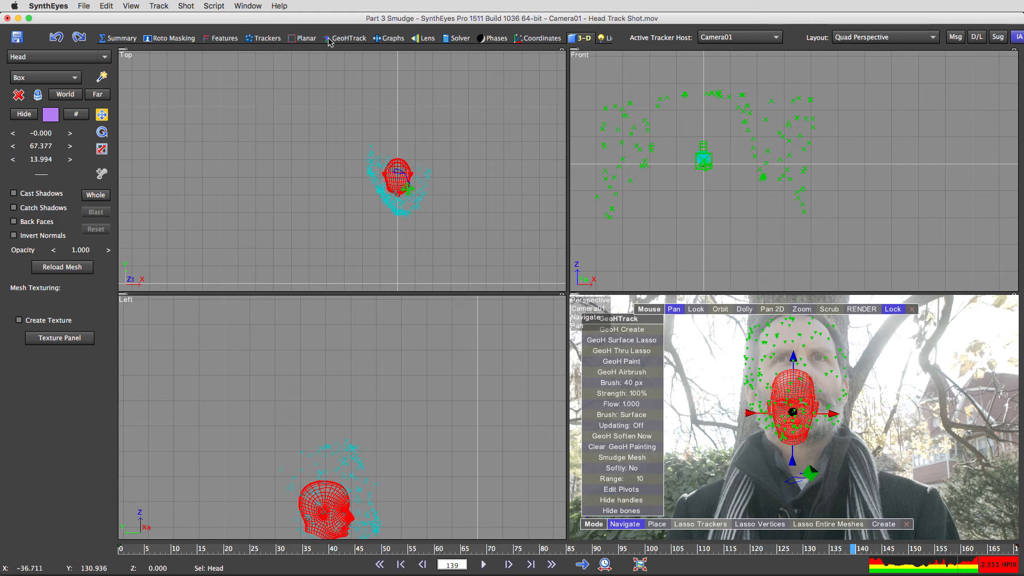
- Switch to the GeoHTrack room and move the playhead to frame 52
{"action": "left_click", "coordinate": [882, 37]}
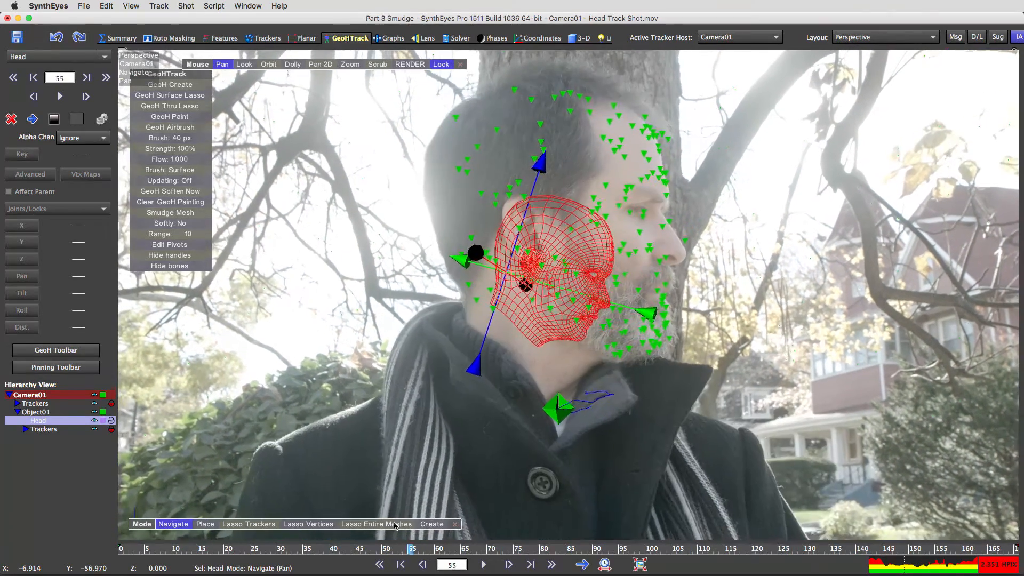
{"action": "left_click", "coordinate": [422, 564]}
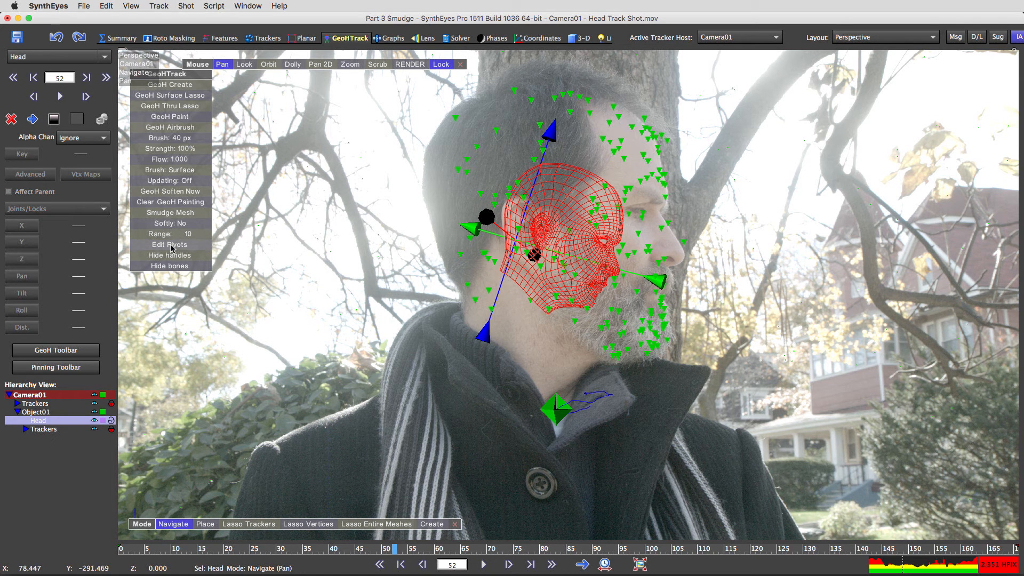
{"action": "mouse_move", "coordinate": [169, 245]}
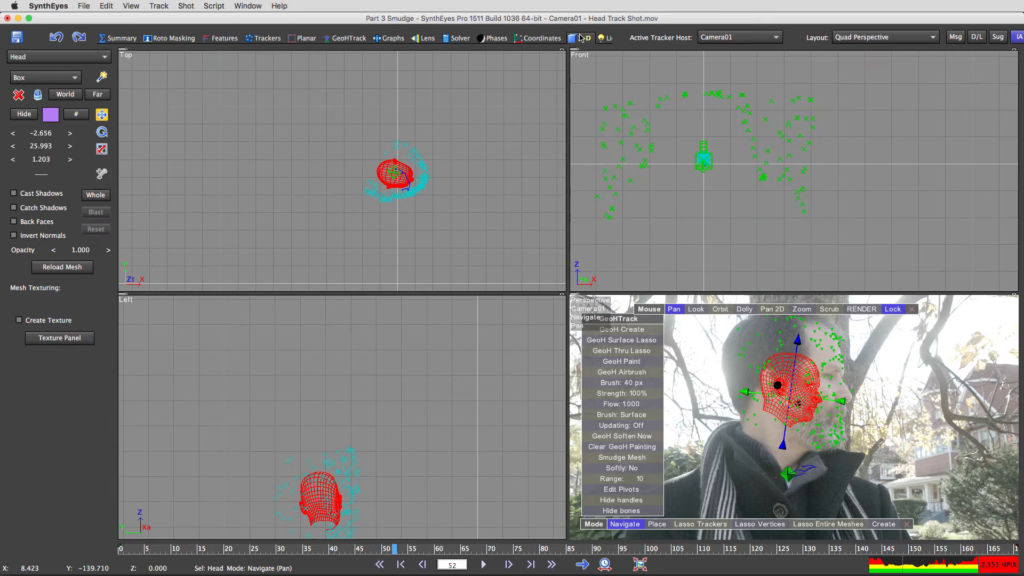
- Scale the Head mesh up to about 2.0 and enlarge the perspective view
{"action": "left_click", "coordinate": [102, 149]}
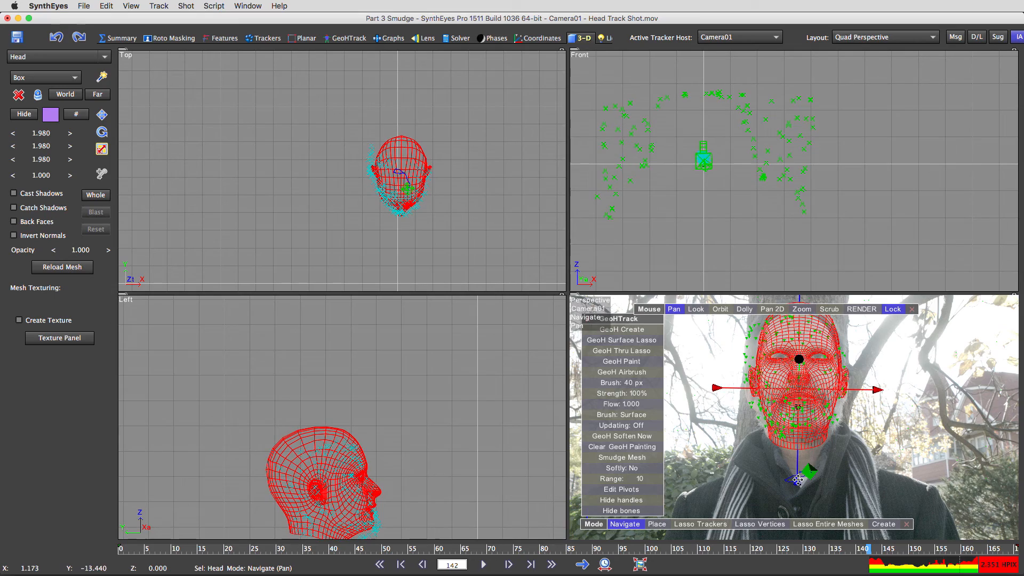
{"action": "left_click", "coordinate": [882, 37]}
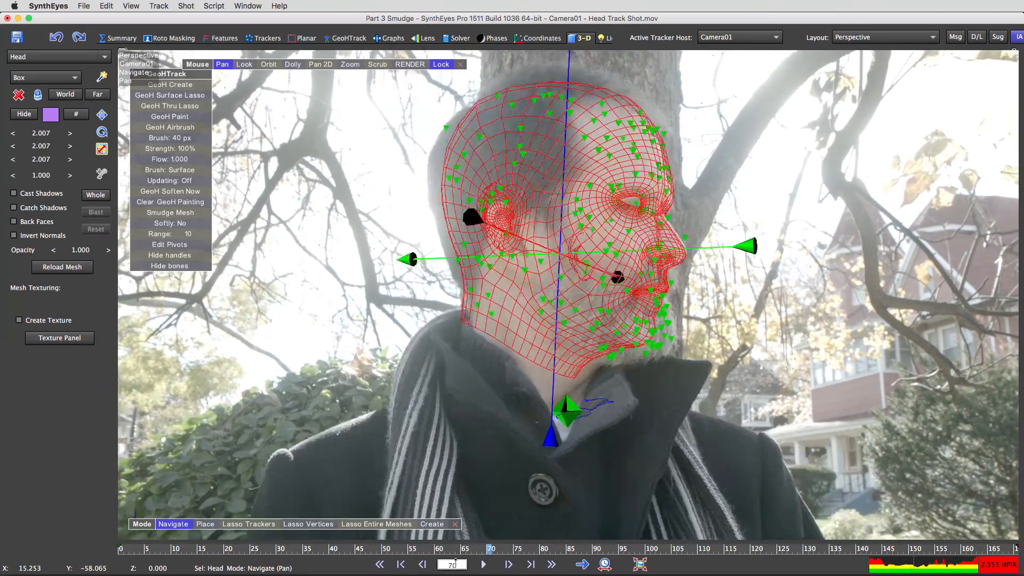
- Rewind to the first frame and scrub the timeline to inspect the Head mesh fit
{"action": "left_click", "coordinate": [401, 564]}
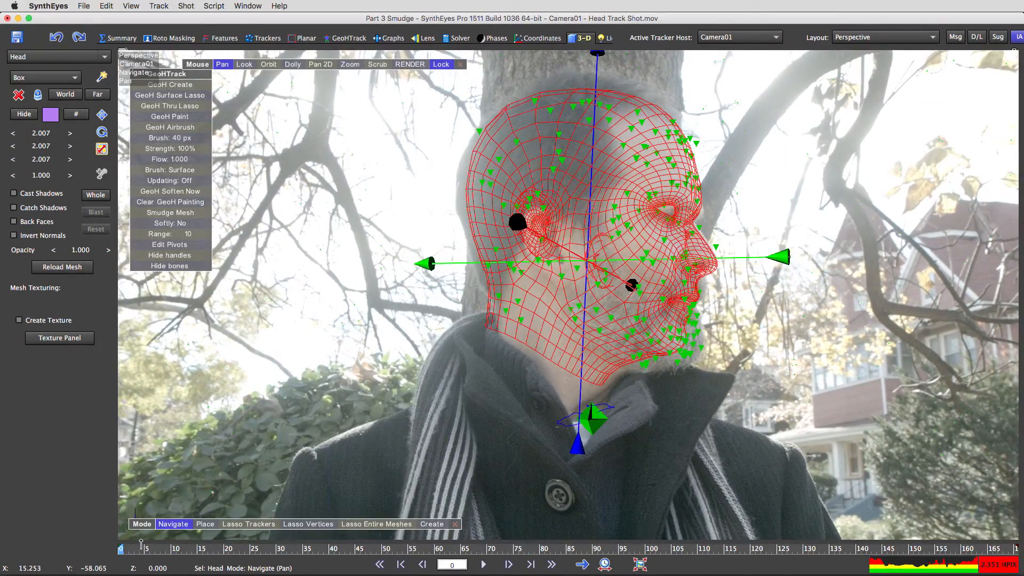
{"action": "left_click", "coordinate": [704, 549]}
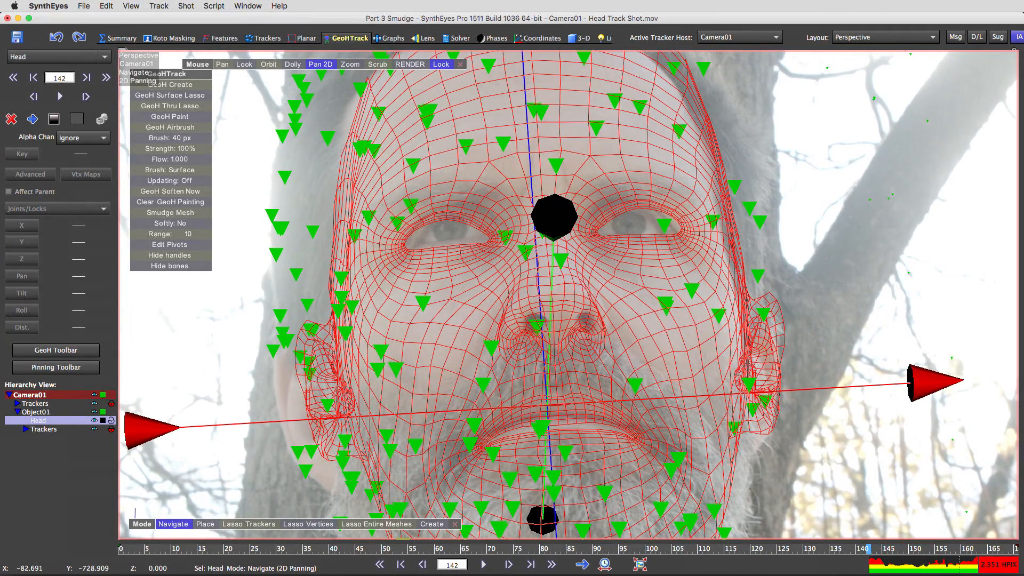
{"action": "mouse_move", "coordinate": [602, 312]}
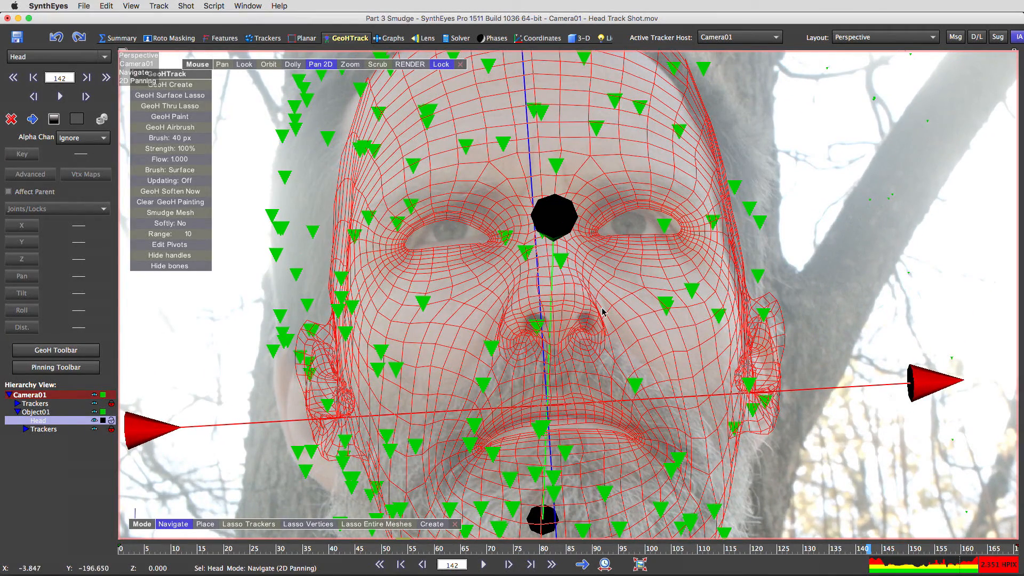